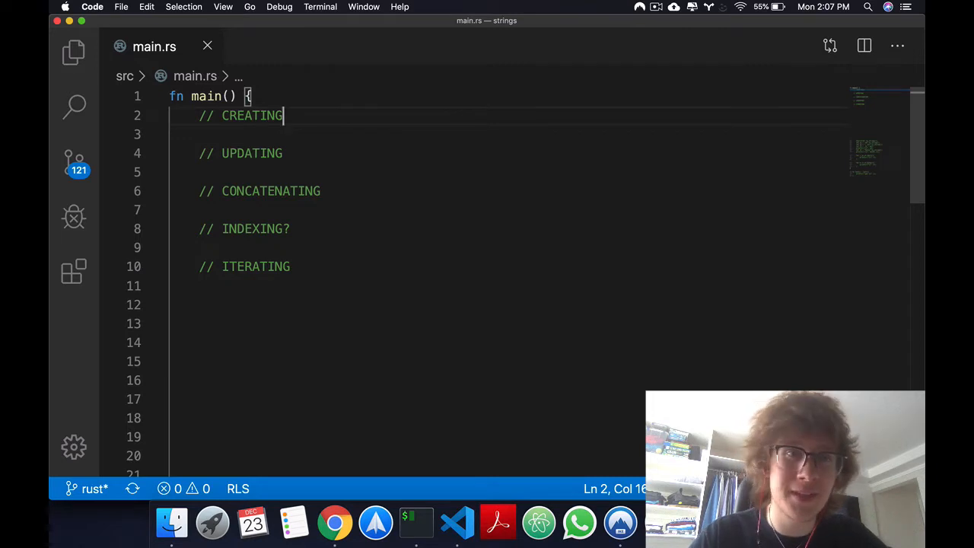
Create s with String::from("hello"), s1 with String::new(), and s2 with "hello".to_string()
type("let s = String")
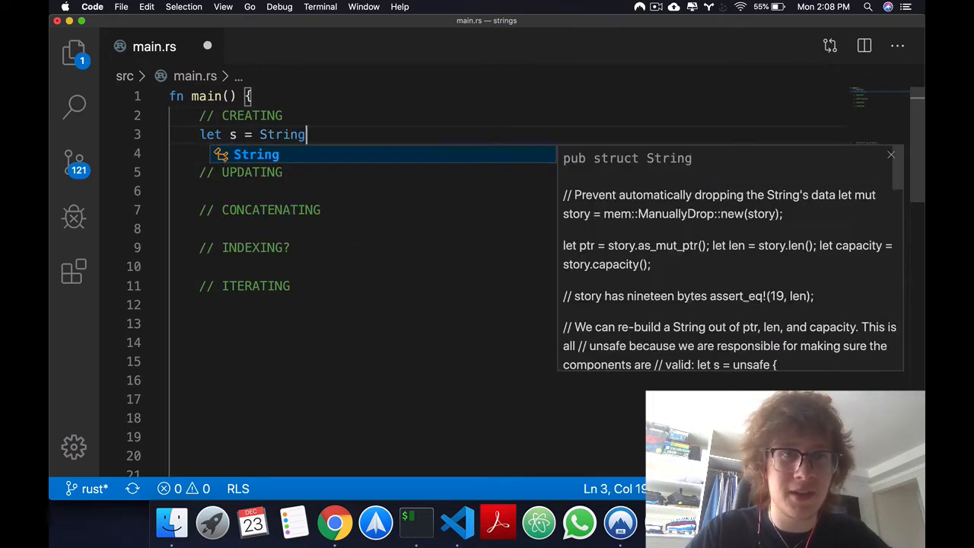
type("::from()")
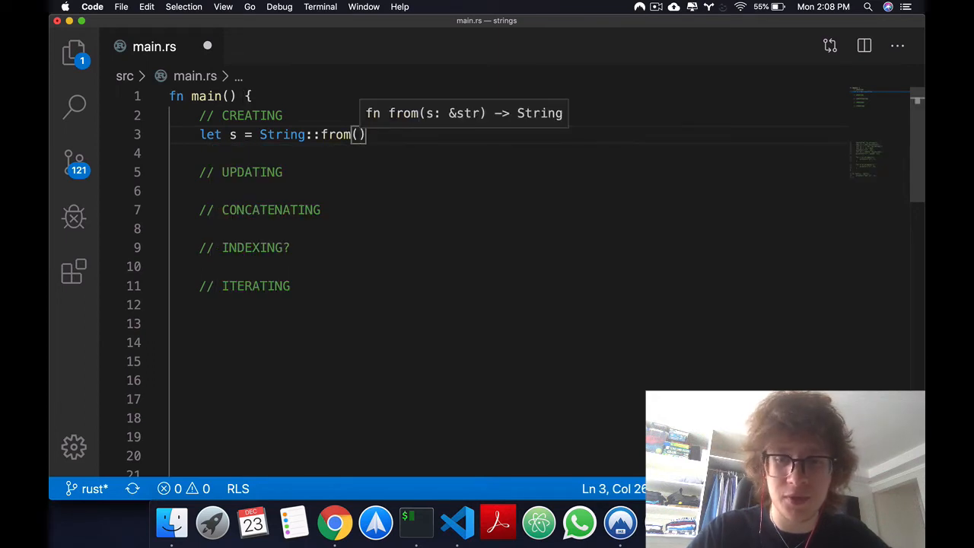
type("\"hello\"")
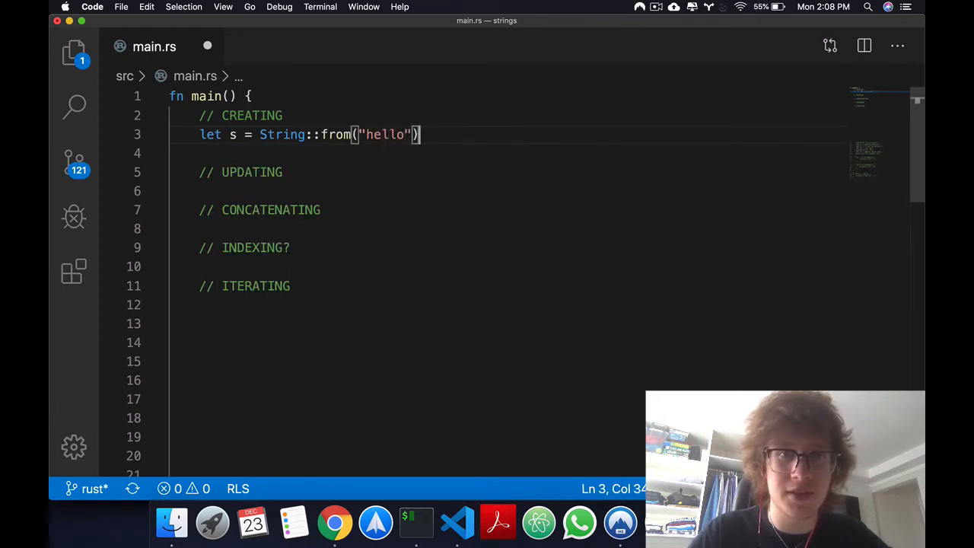
type(";")
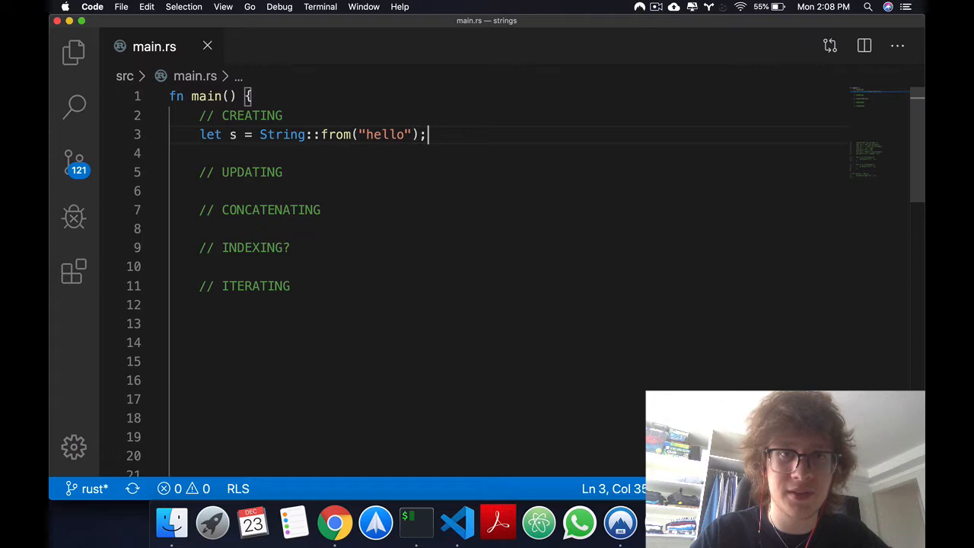
type("let s1 =")
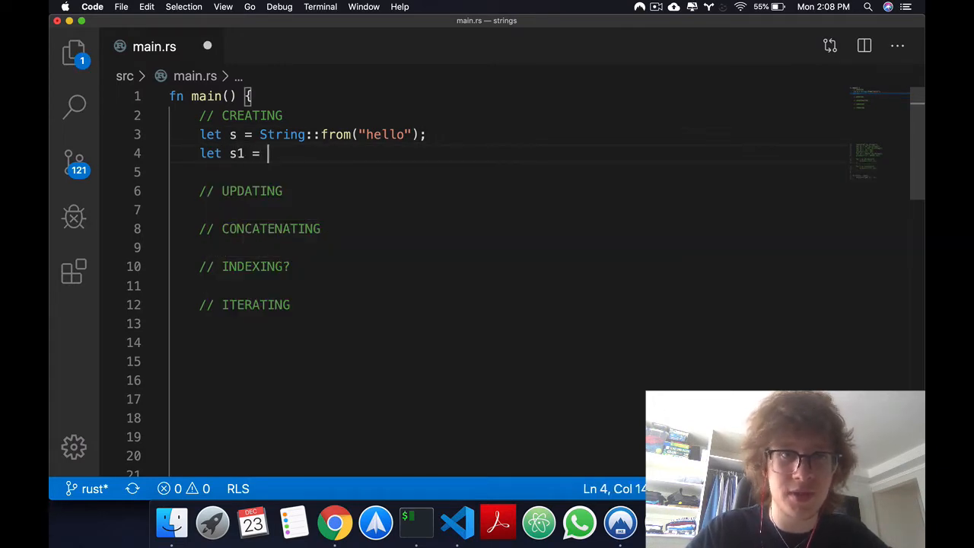
type("String::new();")
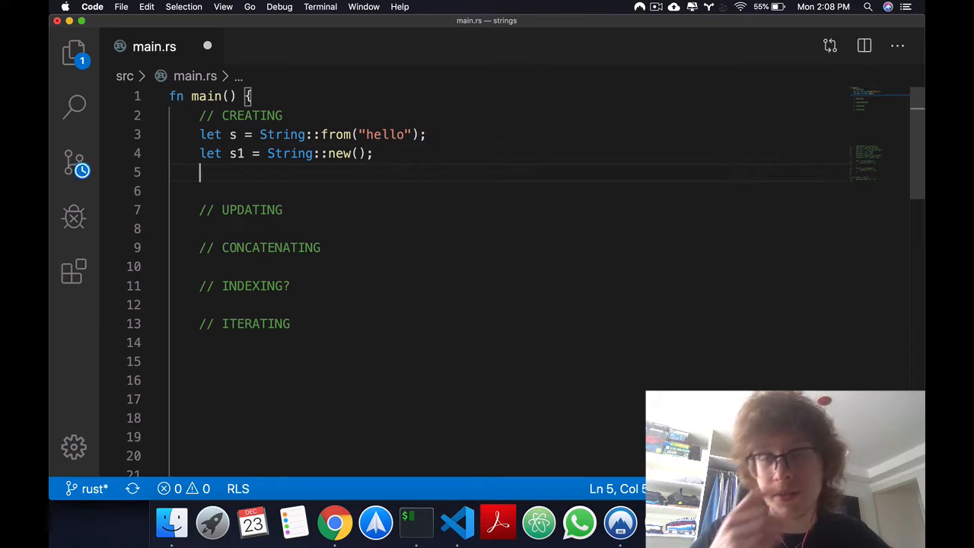
type("let s")
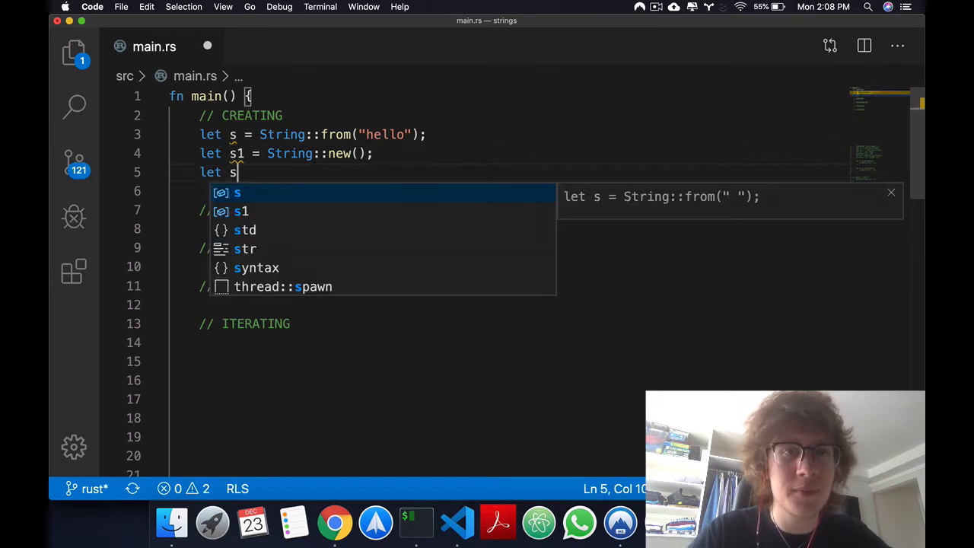
type("2 =")
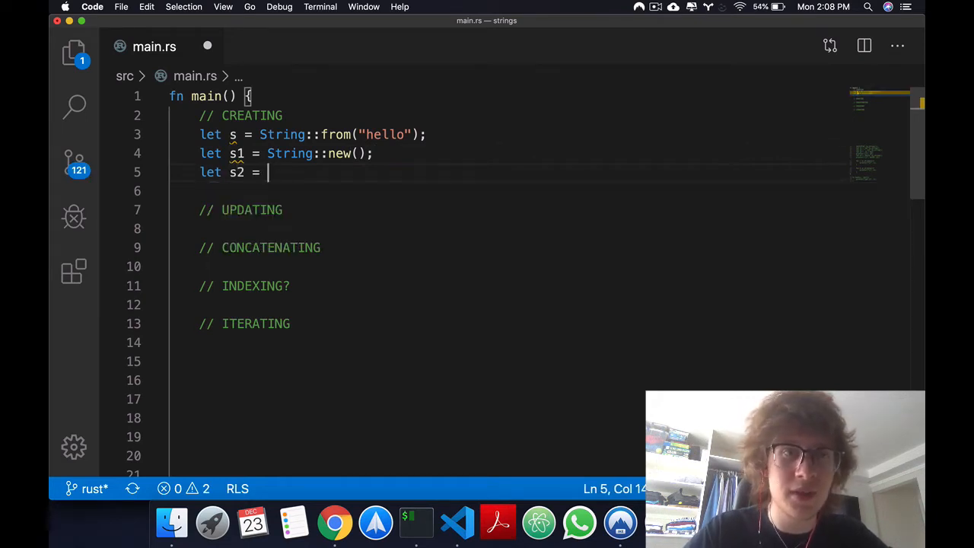
type("\"hel")
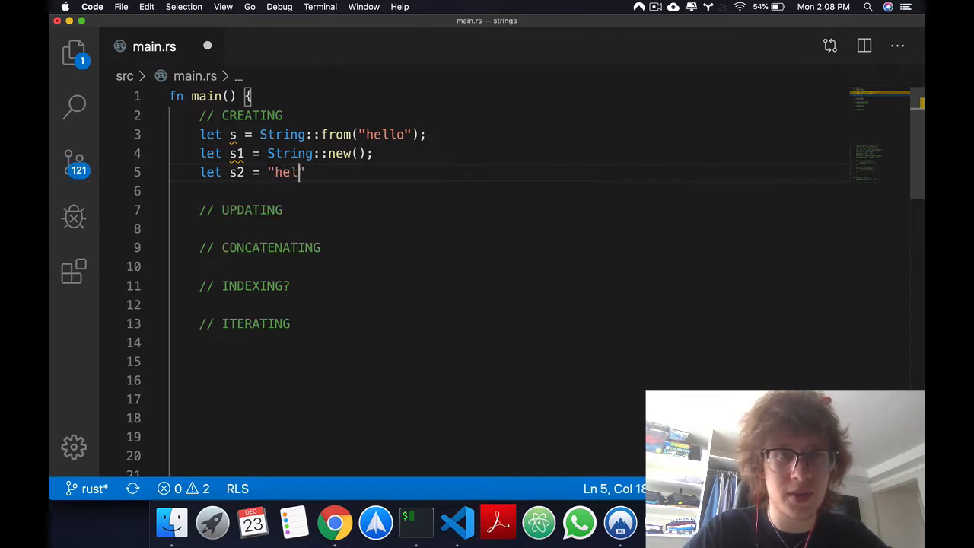
type("lo\".")
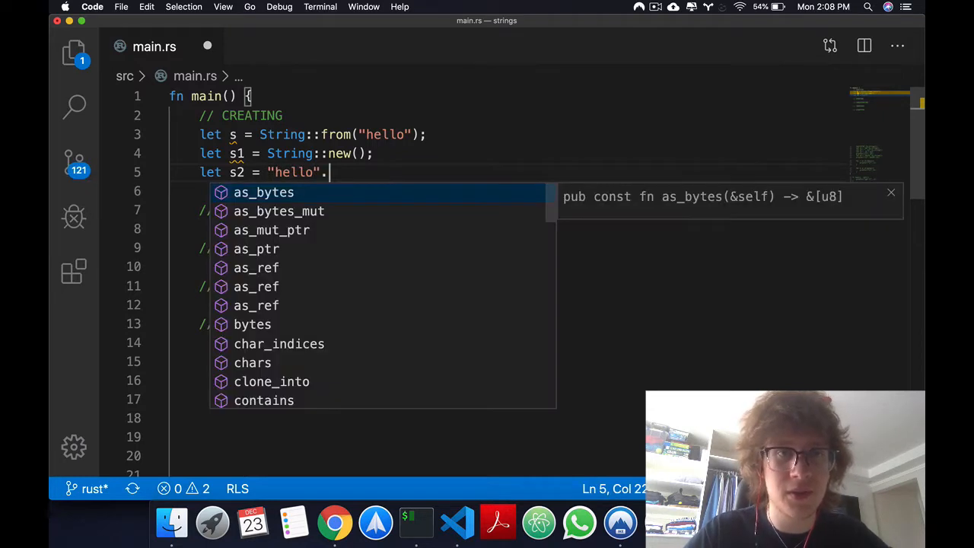
type("to_string();")
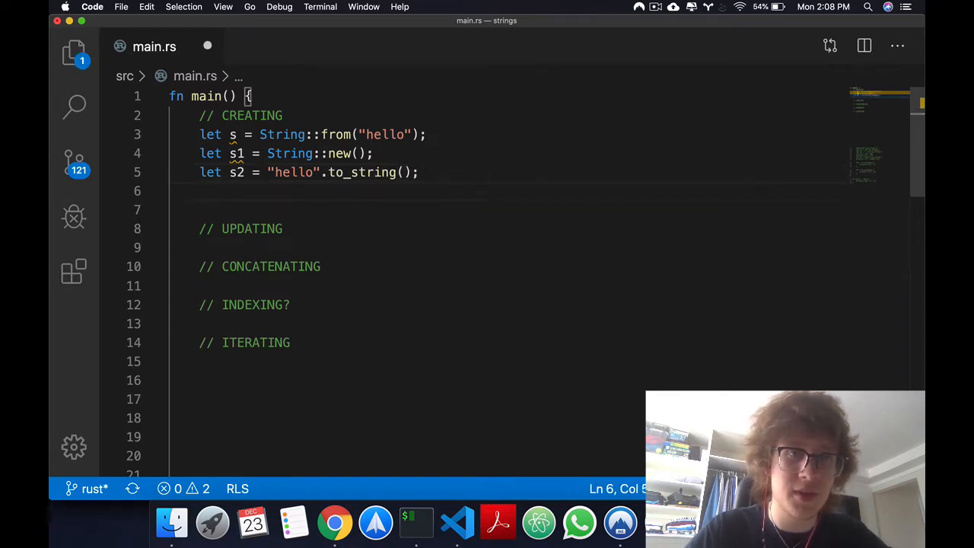
Print s and s2 with println!("{}, {}", s, s2)
type("println!")
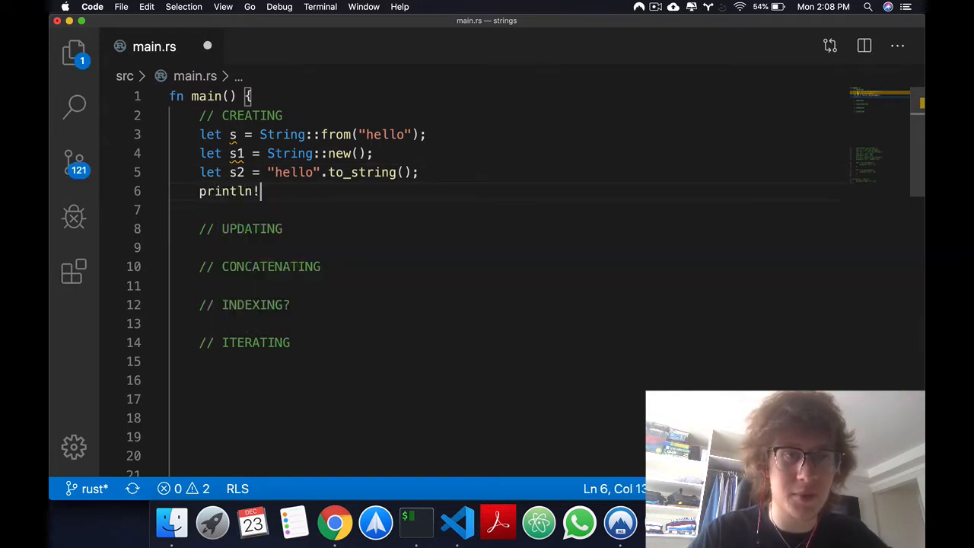
type("(\"\")")
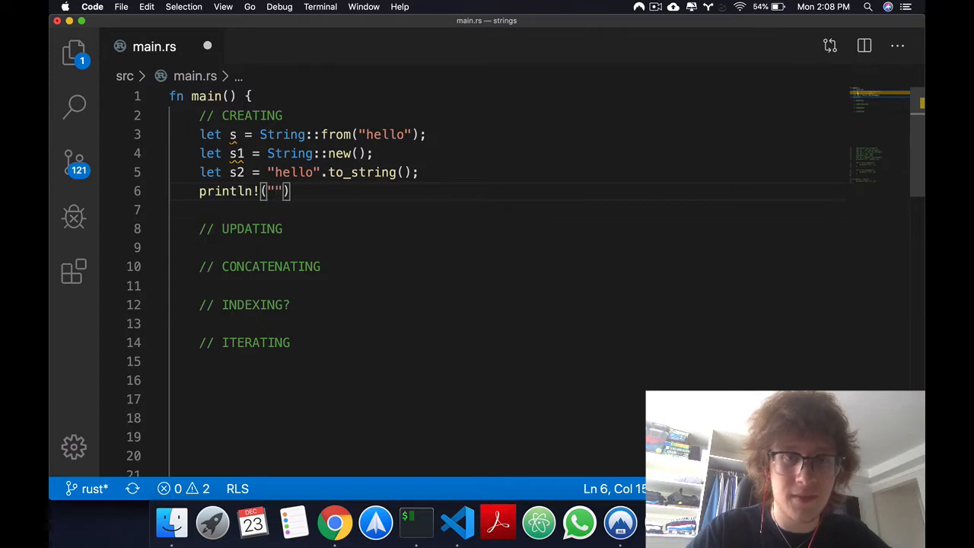
type("{}, {")
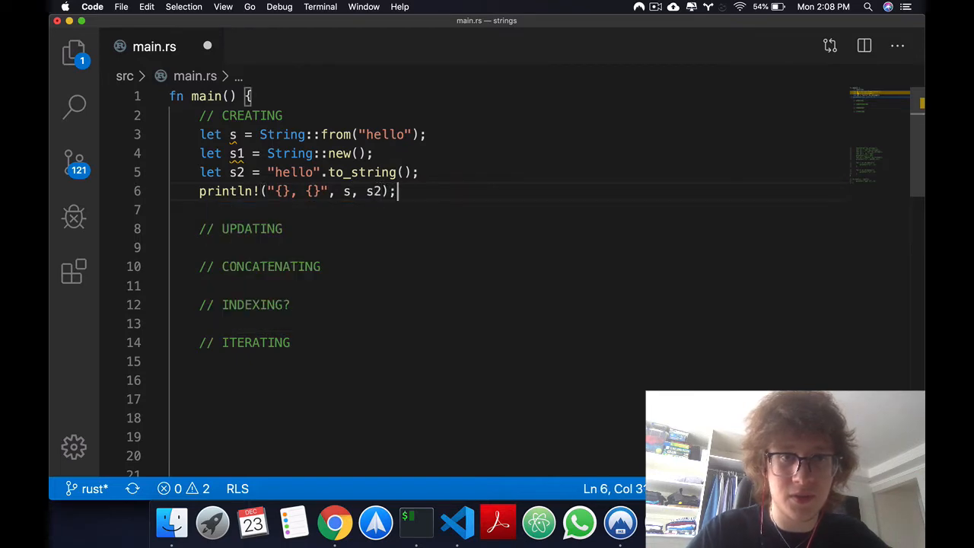
Run the strings project with cargo run in the iTerm2 terminal
left_click(415, 522)
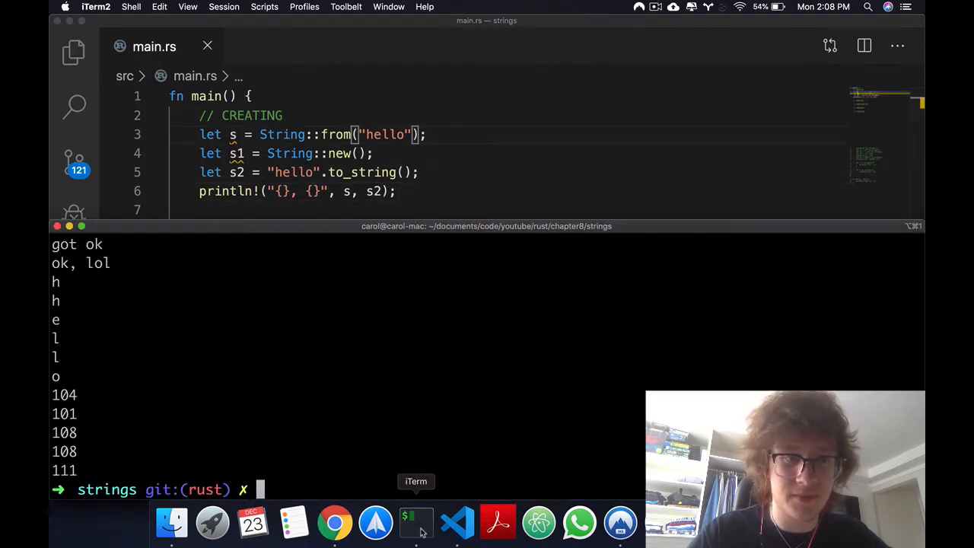
type("cargo run")
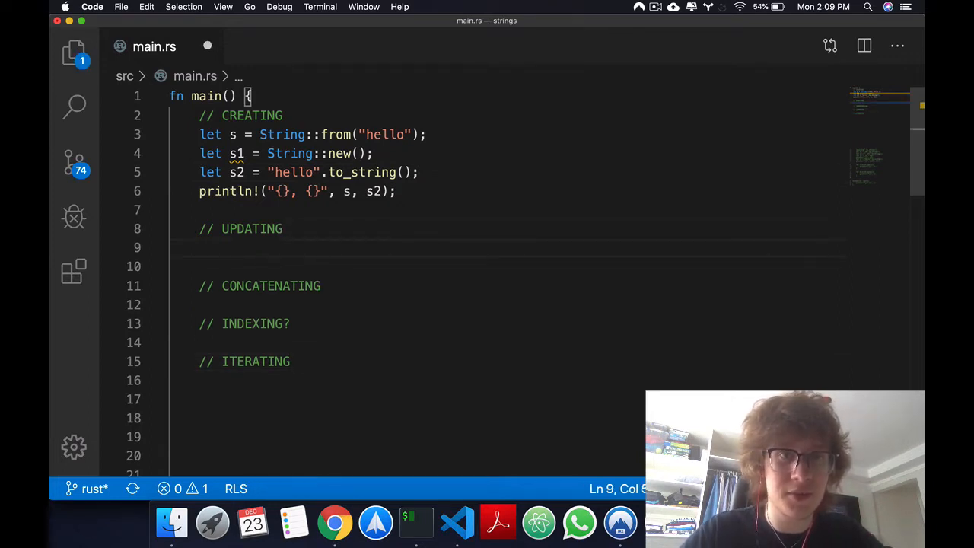
Append ", world" to s with push_str and '!' with push
type("s.push")
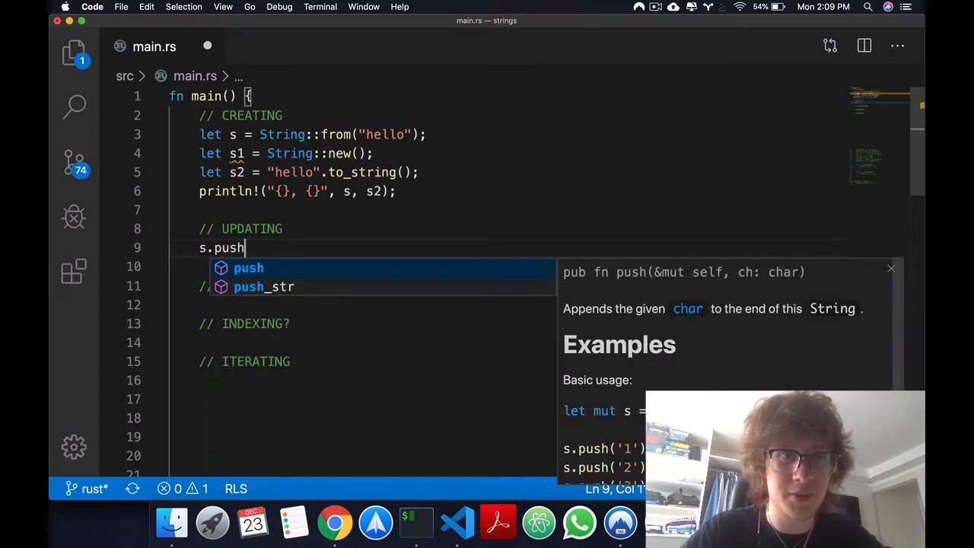
left_click(263, 286)
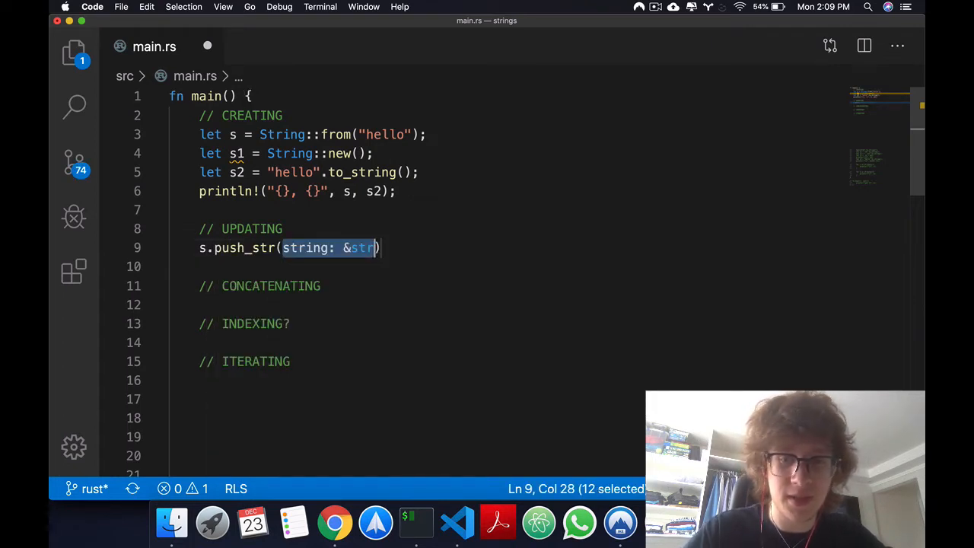
type("\"\"")
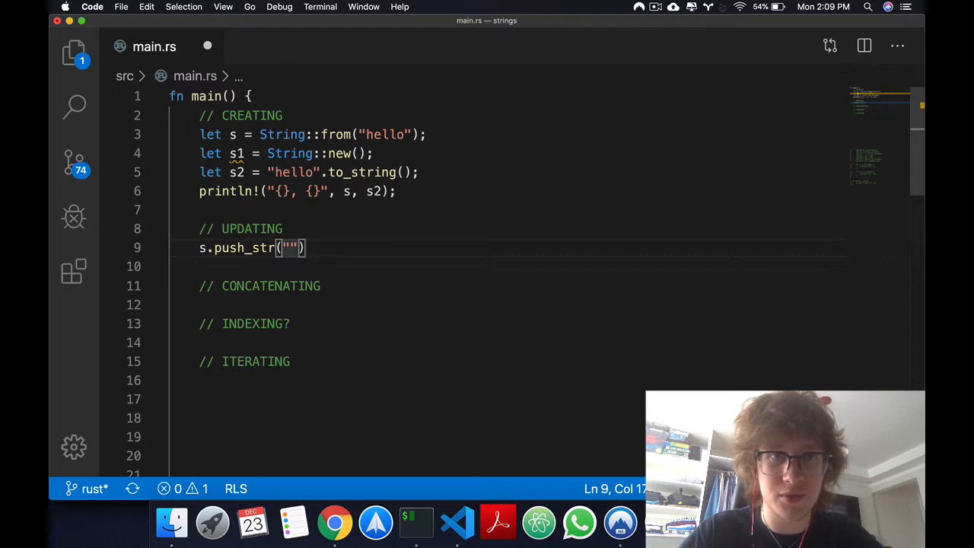
type(", world!")
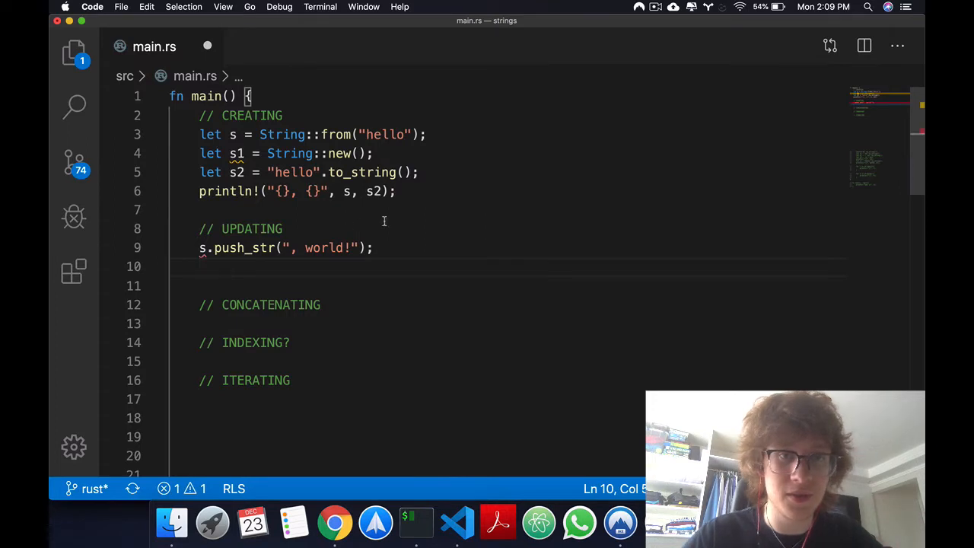
key("Backspace")
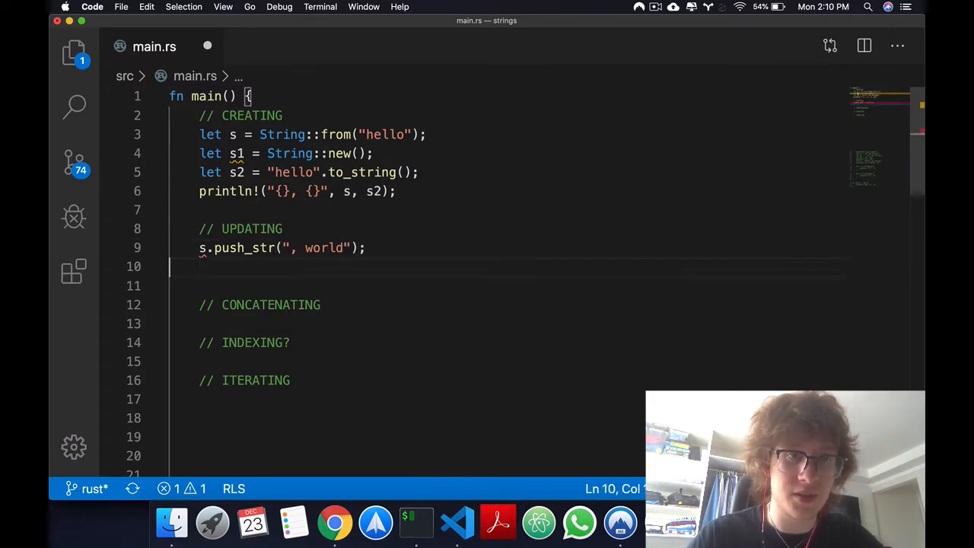
type("s.push('!');")
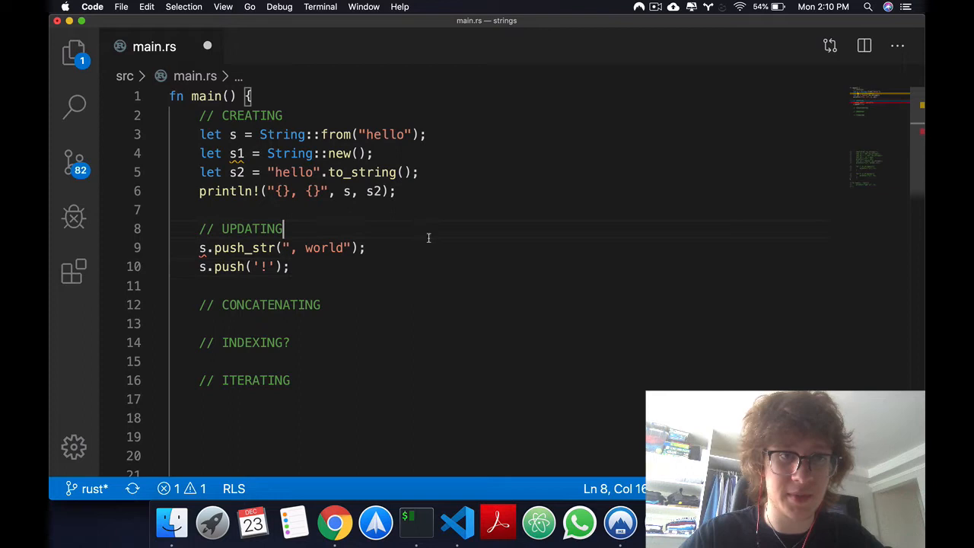
Add println!("{}, {}", s, s2) to print the updated s alongside s2
key("Enter")
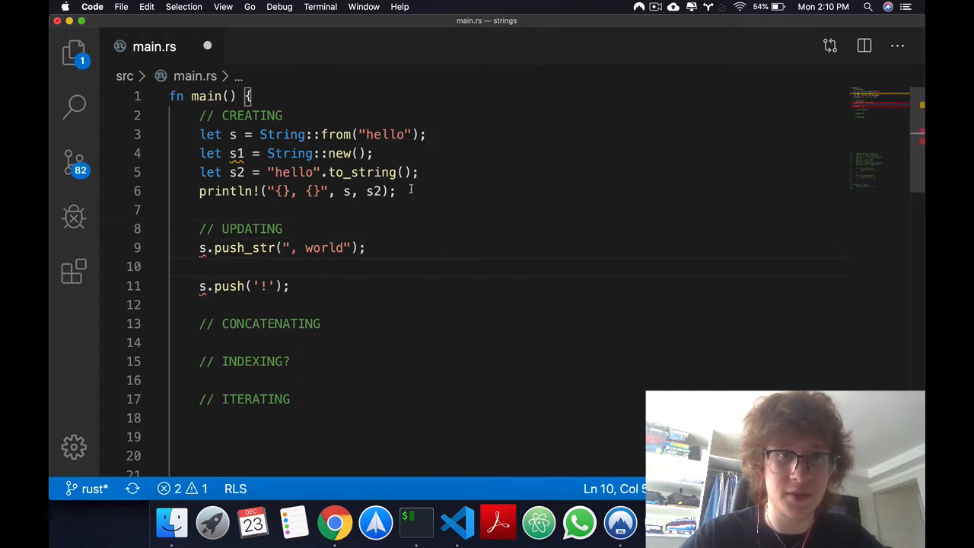
type("println!(\"{}, {}\", s, s2);")
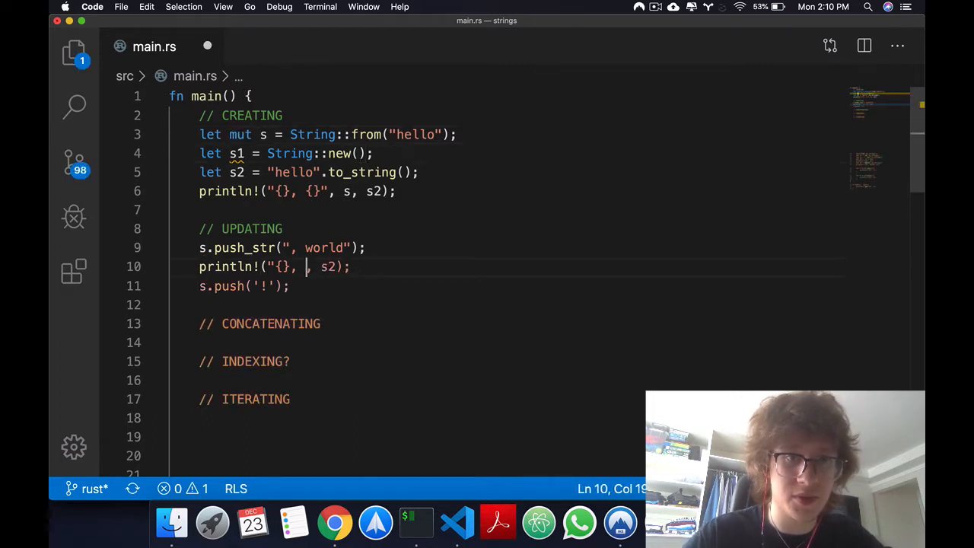
type("s2")
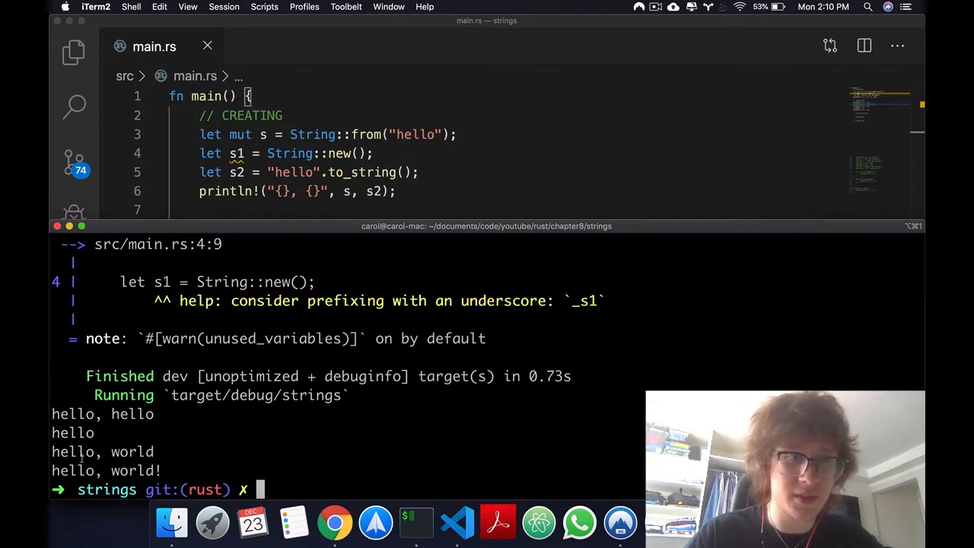
mouse_move(265, 423)
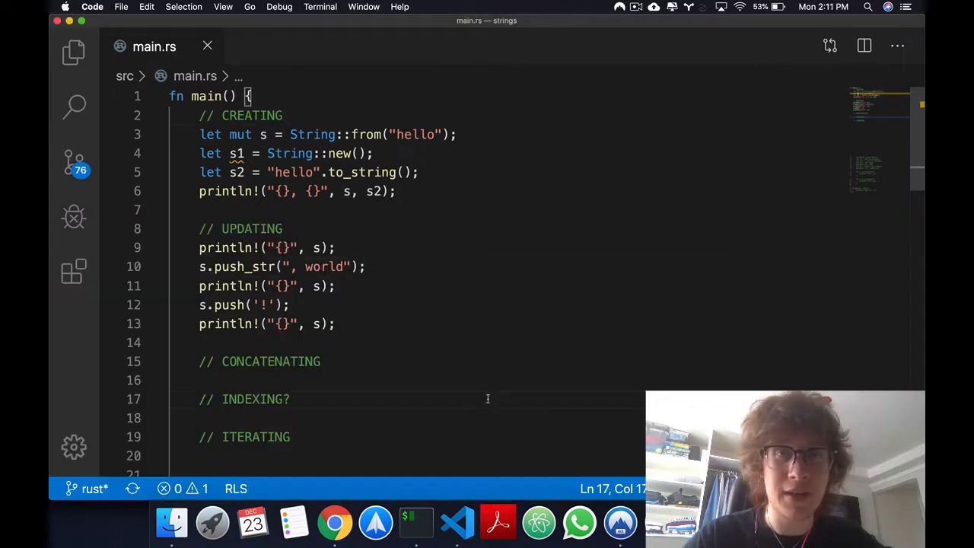
Under CONCATENATING, declare s3 and s4 ("2") as Strings using to_string()
left_click(337, 362)
type("// +")
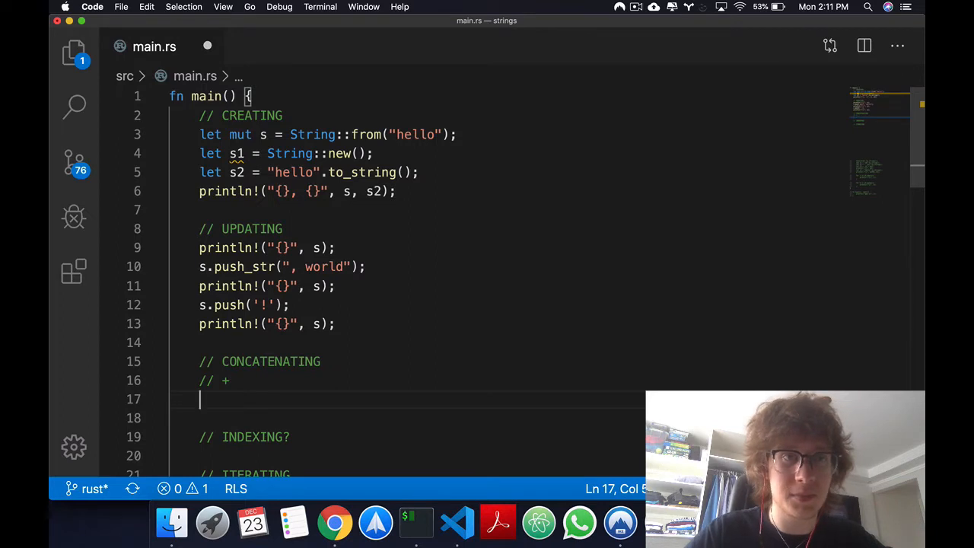
type("let")
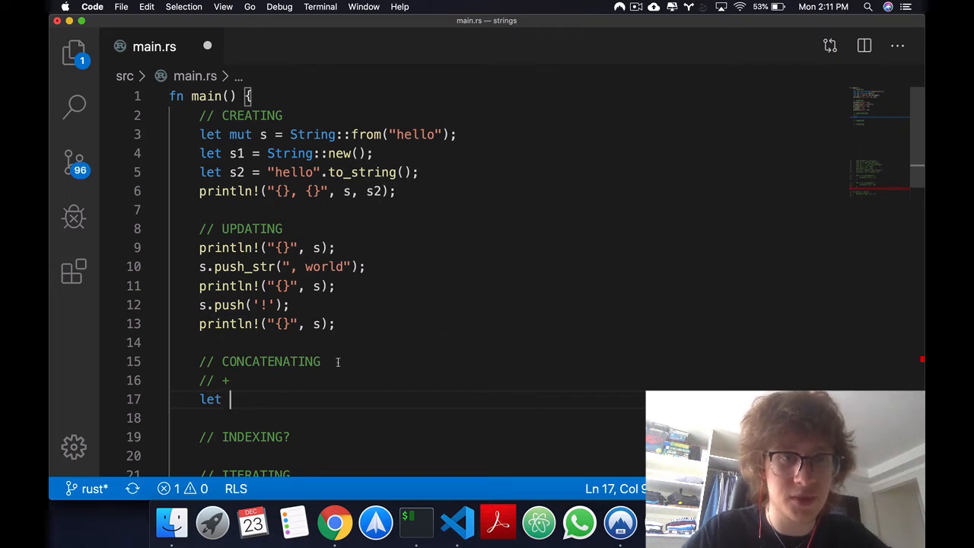
type("s3 = \"1\".to_string();")
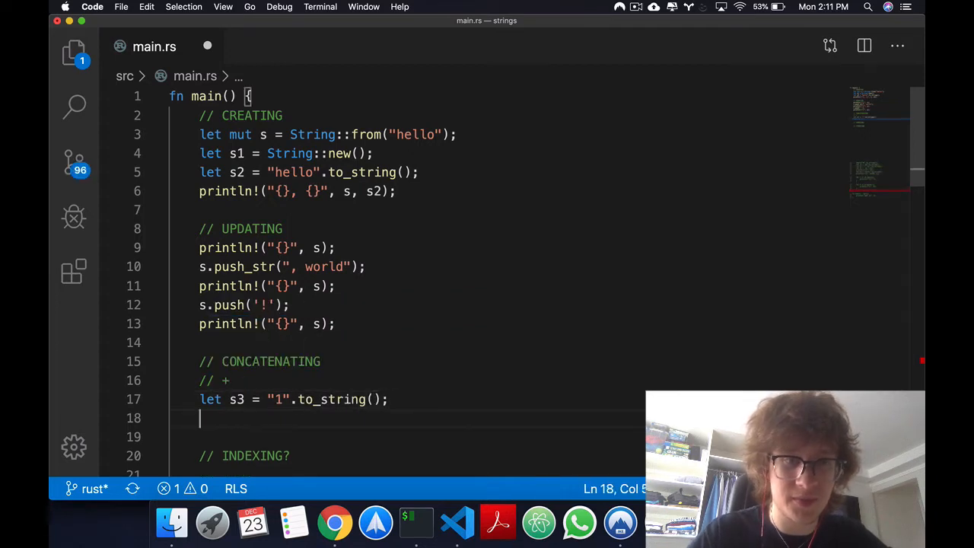
type("let s4")
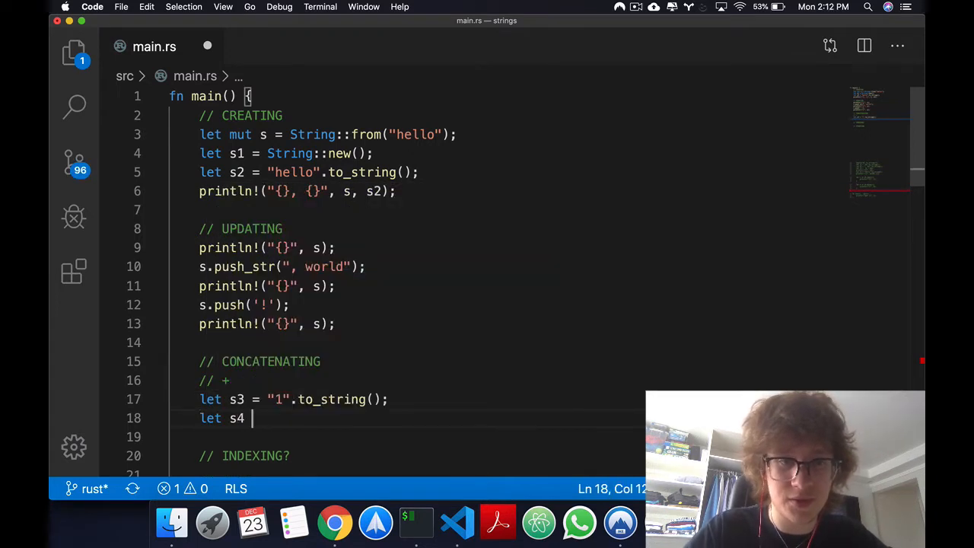
type("= \"2\"")
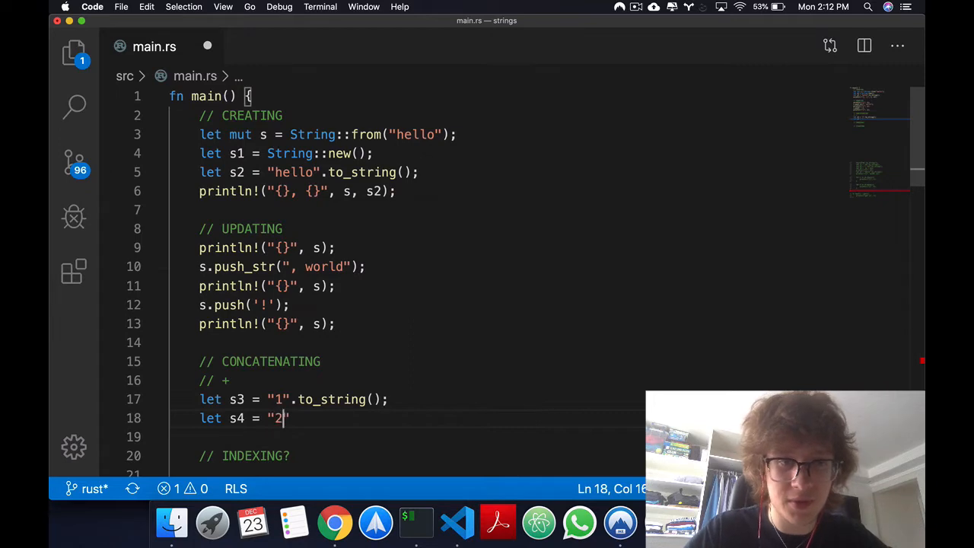
type(".to_strin")
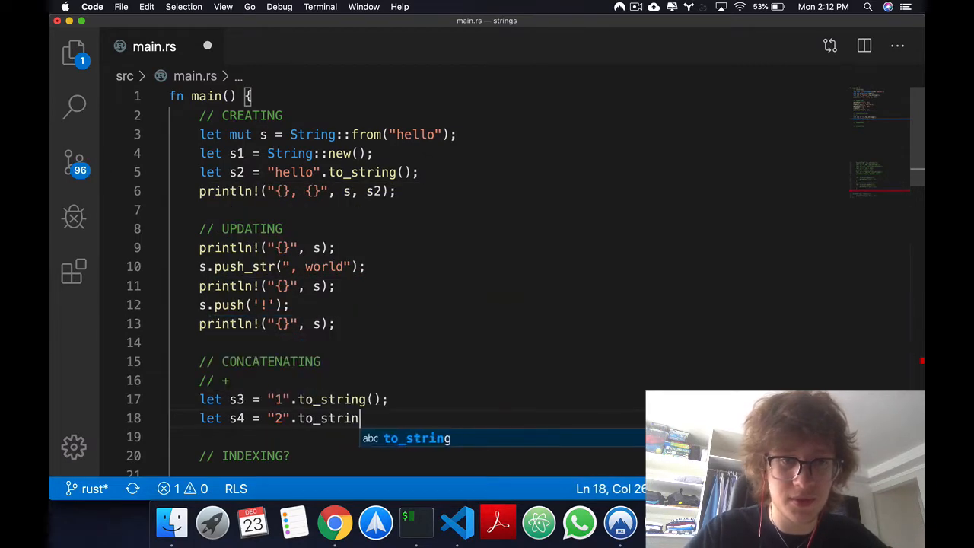
key("Enter")
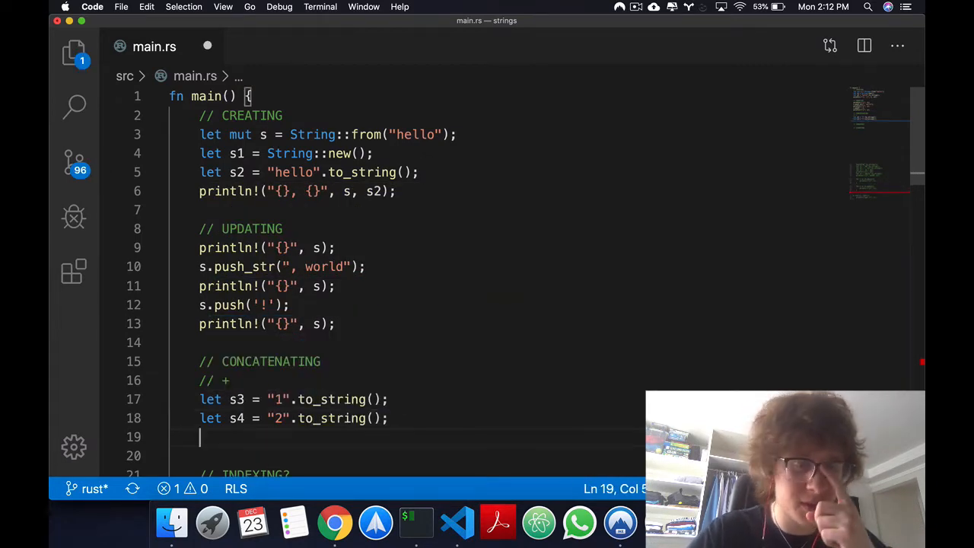
Define s5 as s3 + s4 and print it with println!("{}", s5)
type("let")
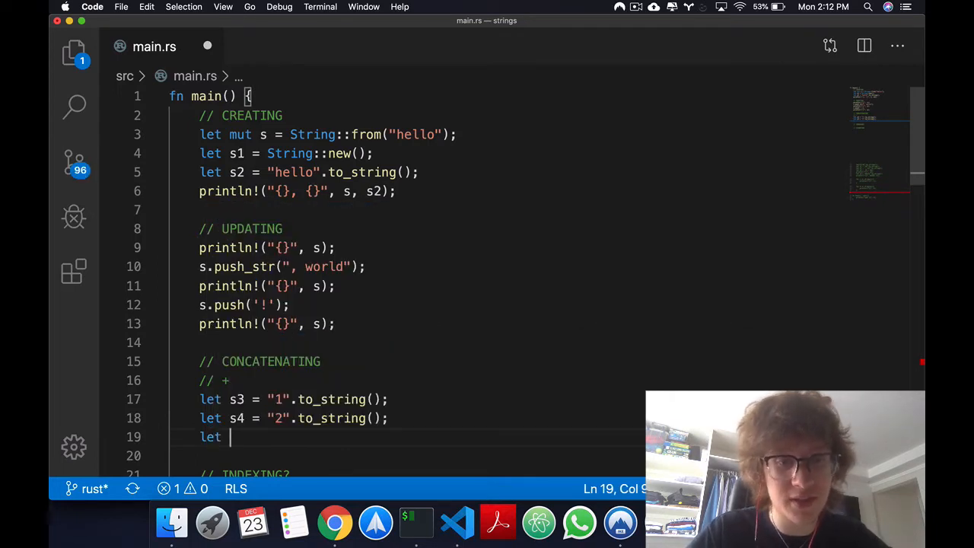
type("s5 =")
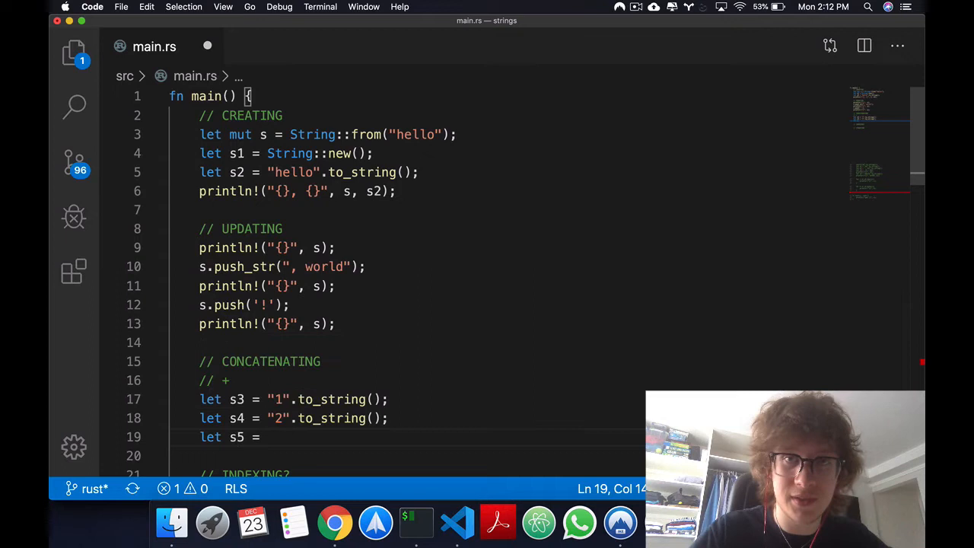
type("s3 +")
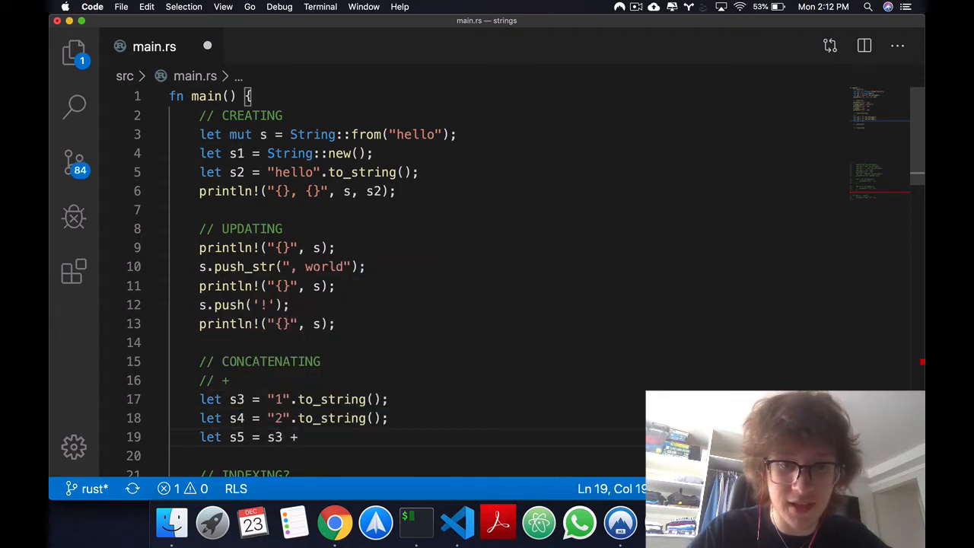
type("&s4;")
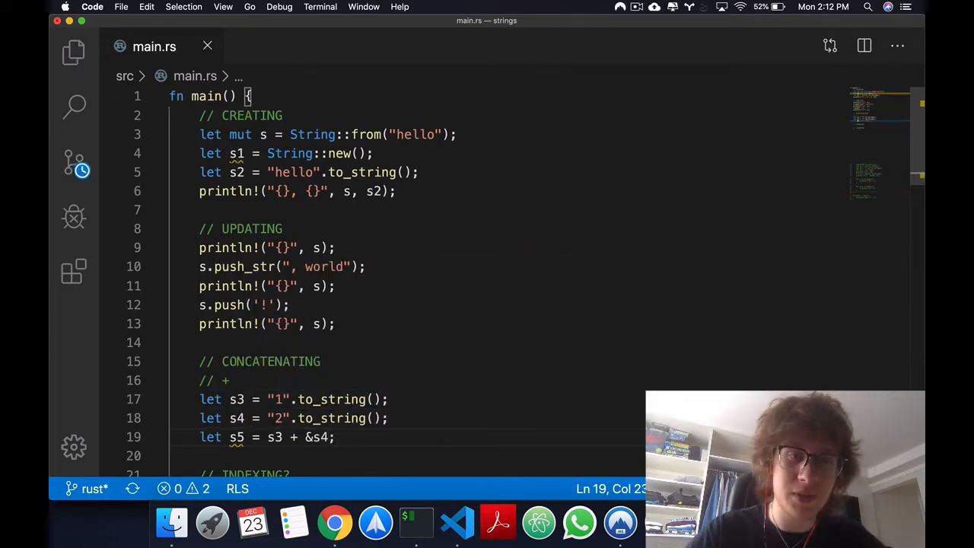
type("println!")
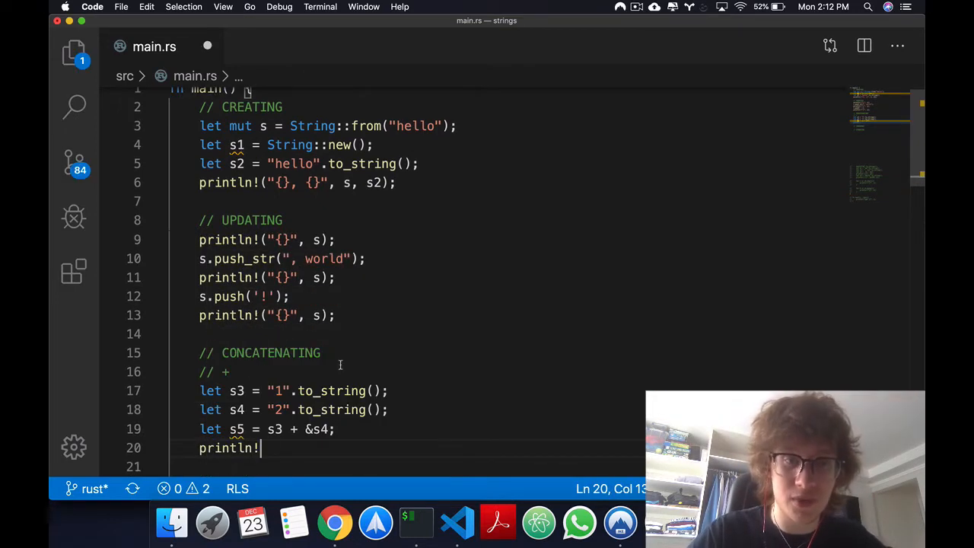
type("(\"{}\", s5);")
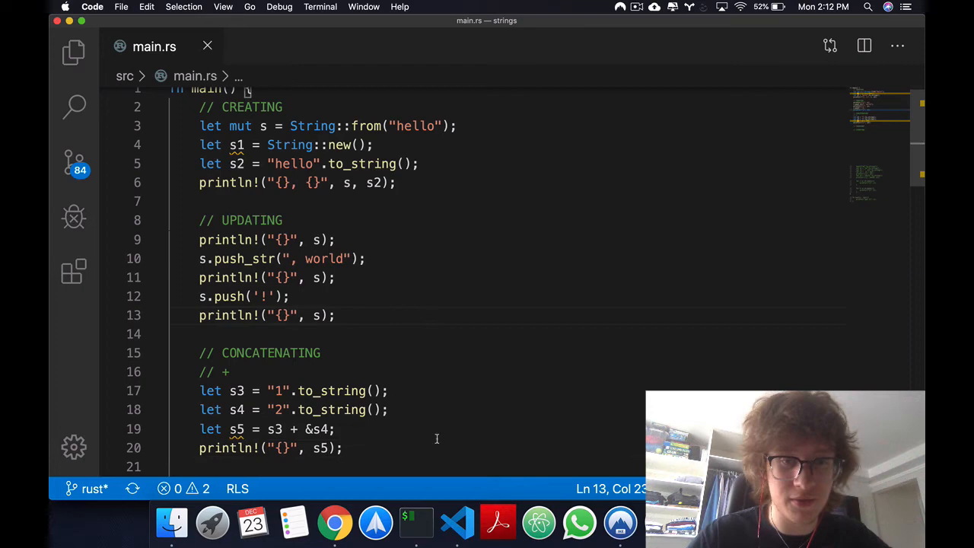
left_click(414, 523)
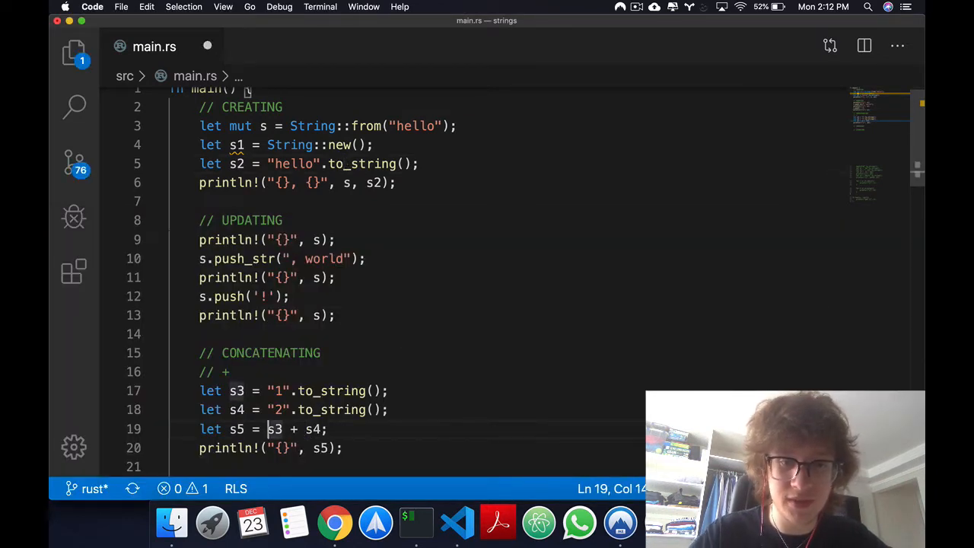
Run cargo run in iTerm2 and read the E0308 mismatched types error on line 19
left_click(415, 522)
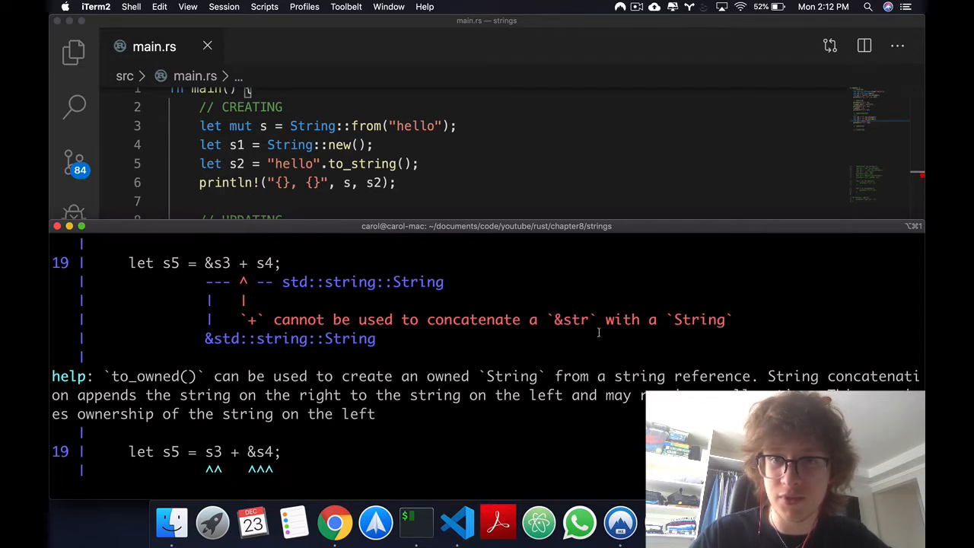
double_click(697, 320)
type("cargo run")
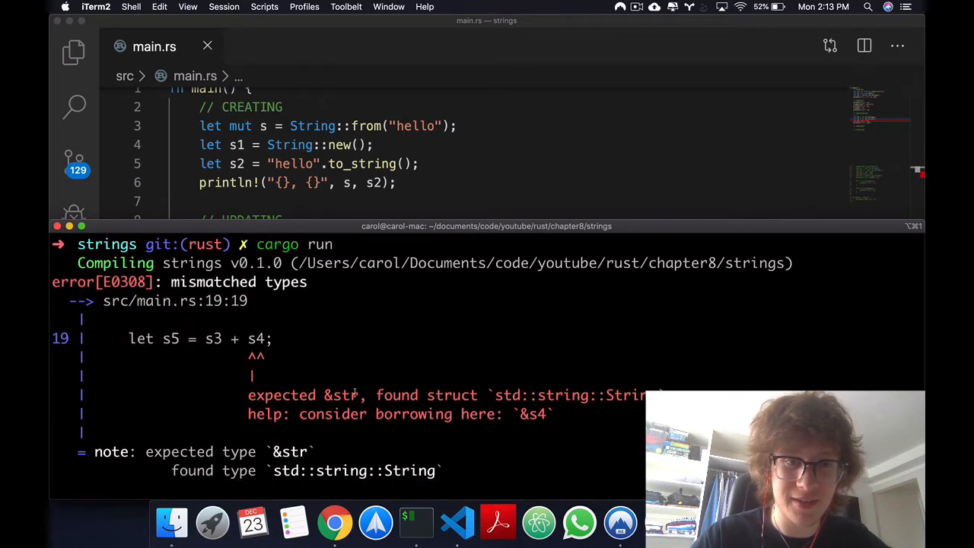
double_click(342, 395)
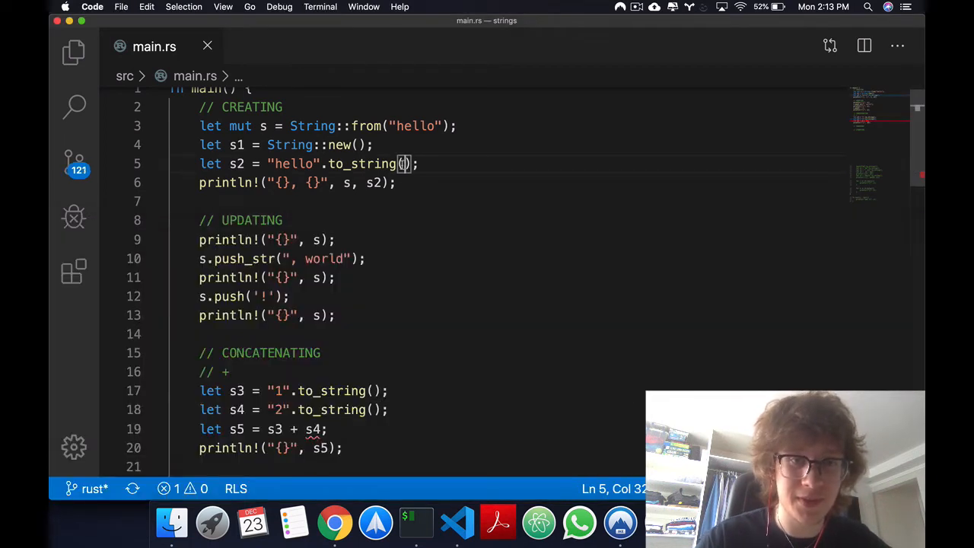
Borrow s4 as &s4 on line 19 and add the comment // fn add(self, s : &str) -> String
left_click(308, 429)
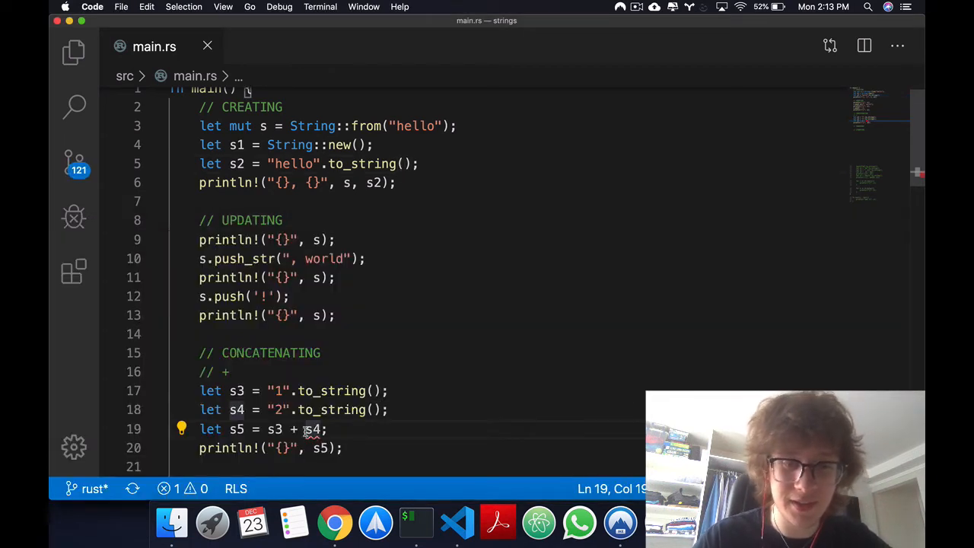
type("&")
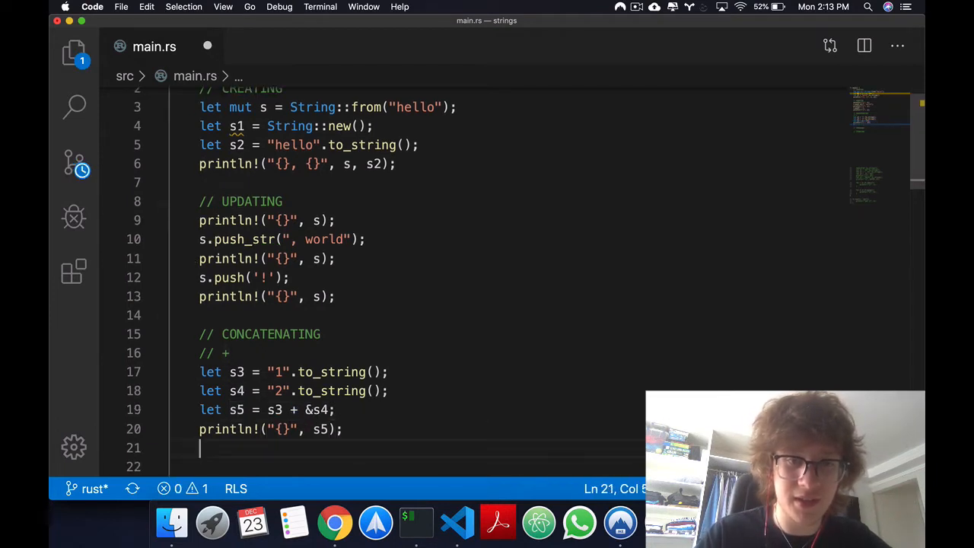
type("//")
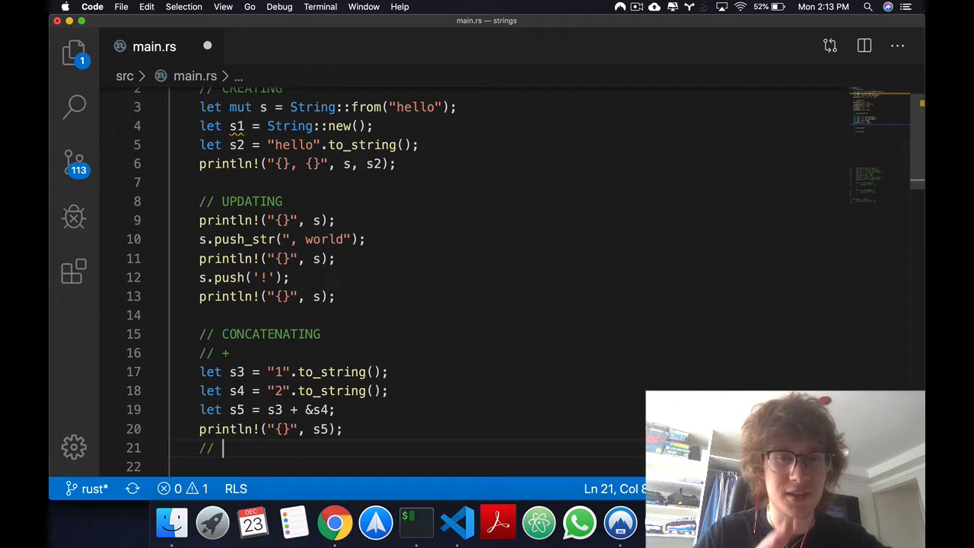
type("fn add(s")
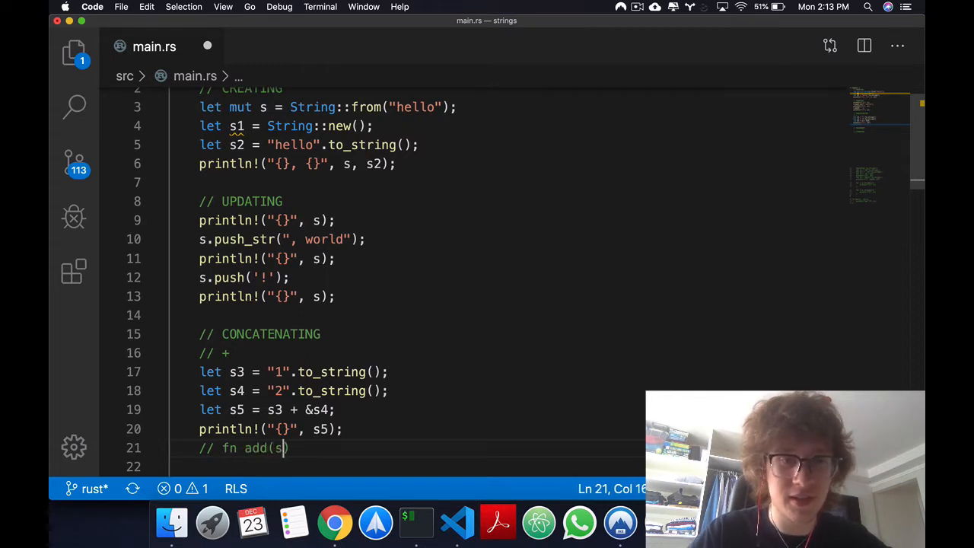
type("elf, s")
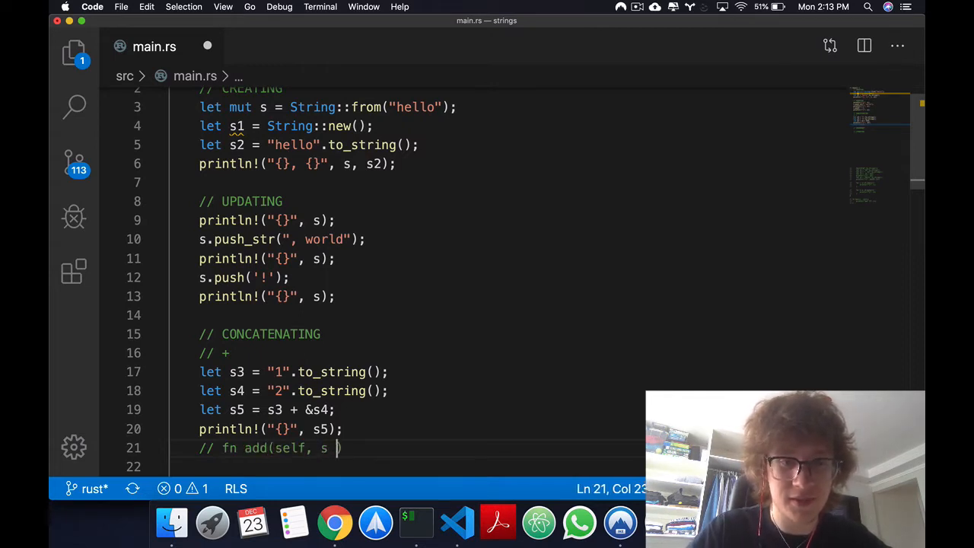
type(": &")
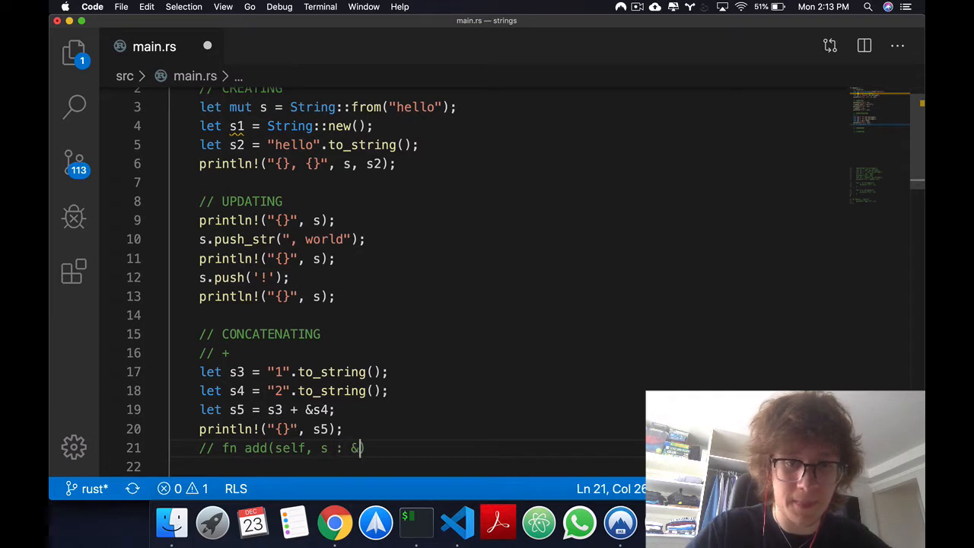
type("str) -> String{...")
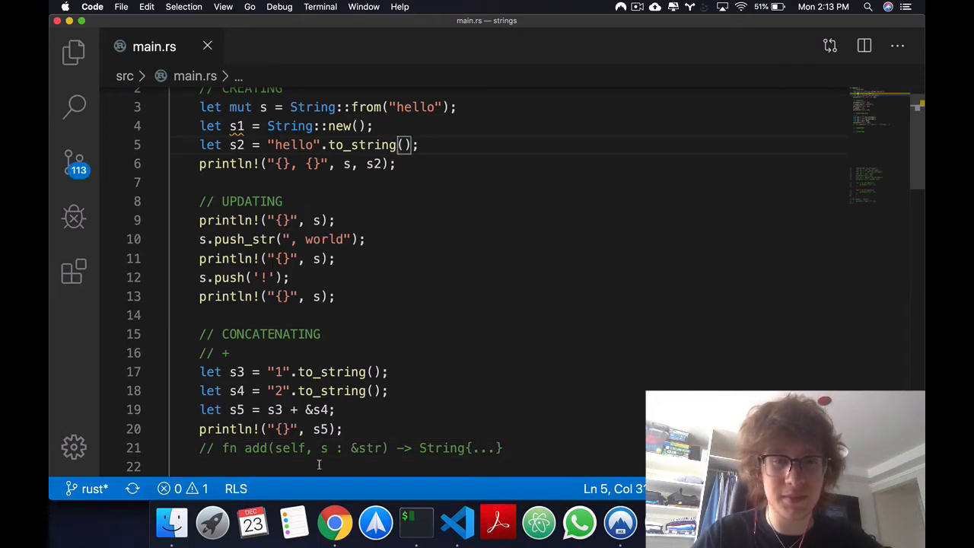
double_click(290, 448)
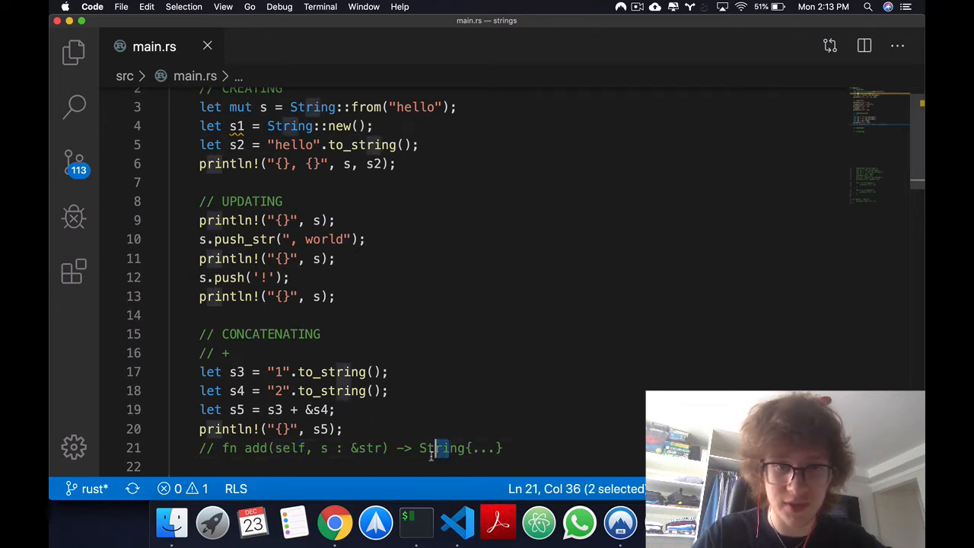
mouse_move(376, 457)
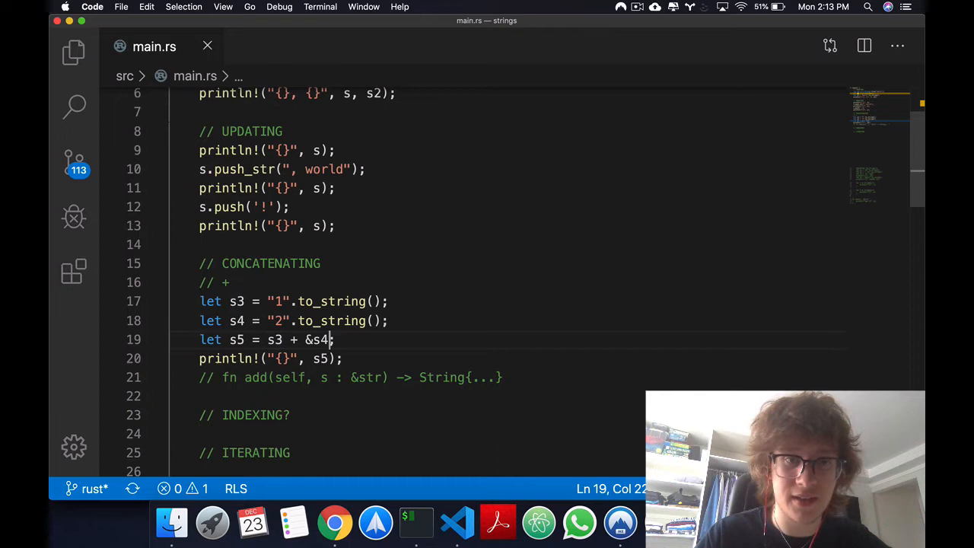
Point out s3 and String, append &String to the add comment, and add // format!
double_click(273, 339)
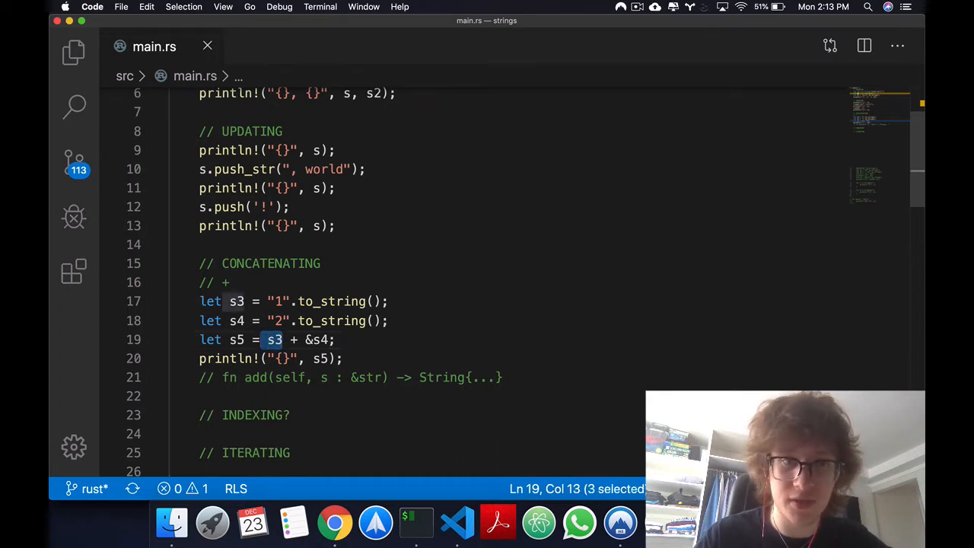
double_click(441, 378)
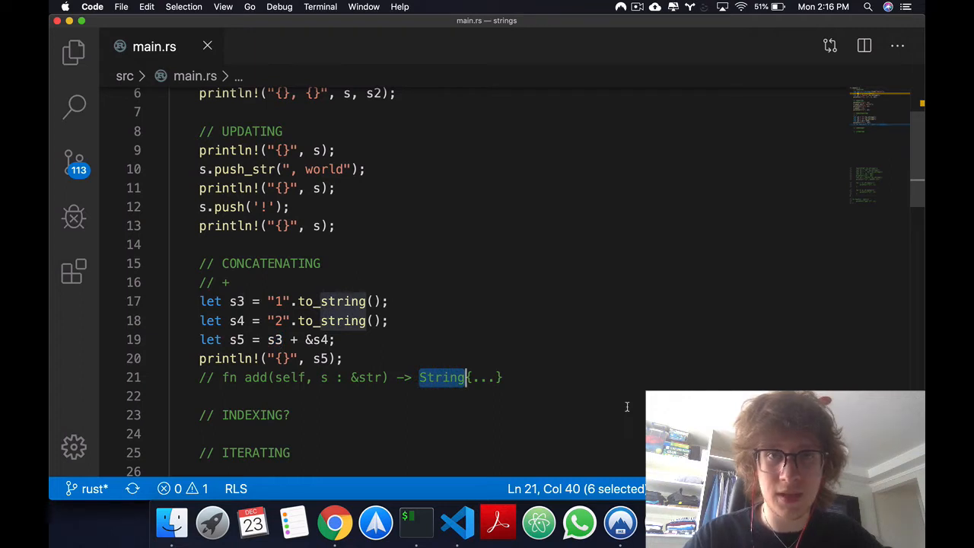
mouse_move(372, 385)
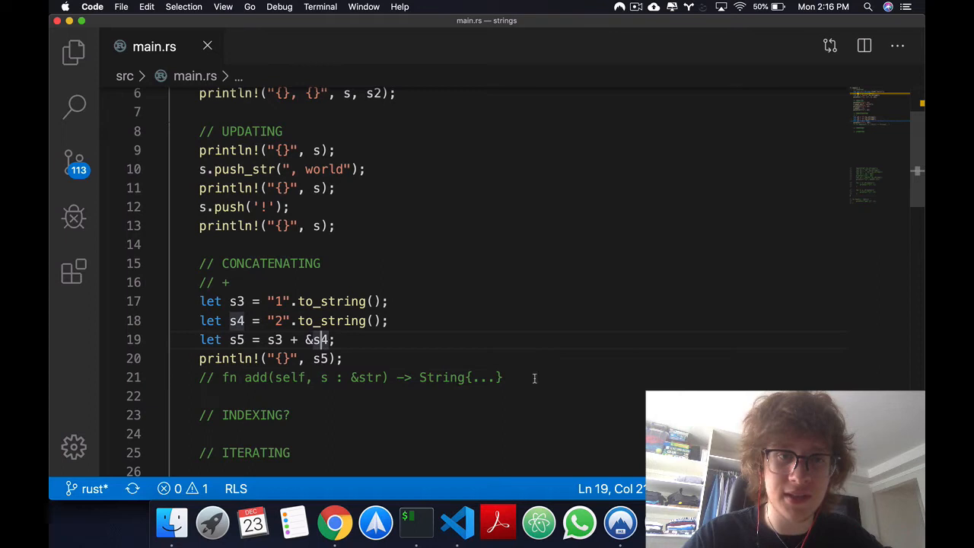
left_click(378, 378)
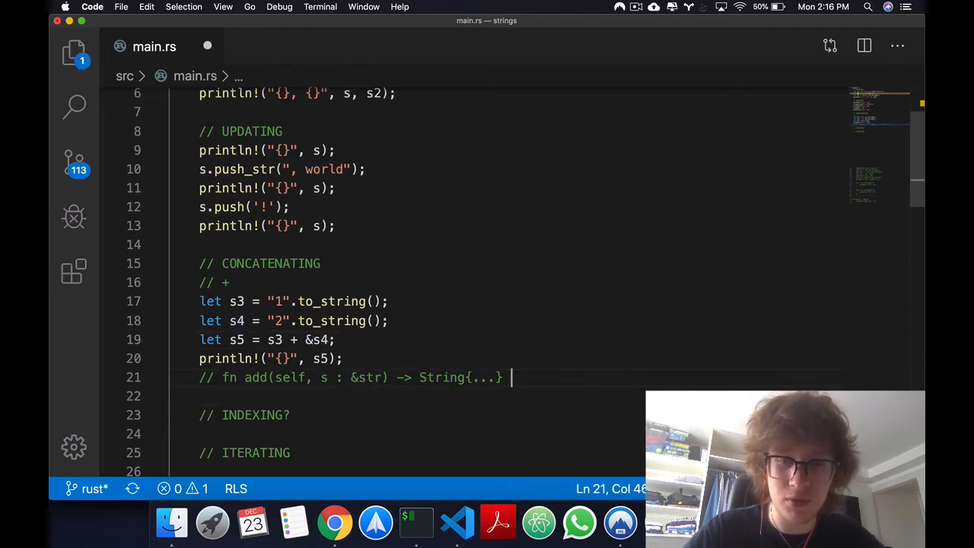
type("&String")
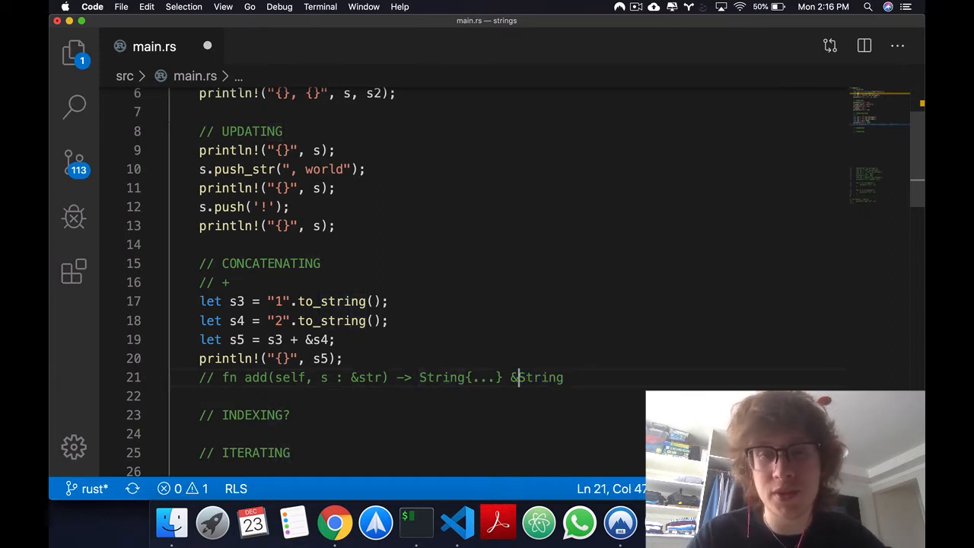
left_click_drag(511, 378, 564, 377)
type("//")
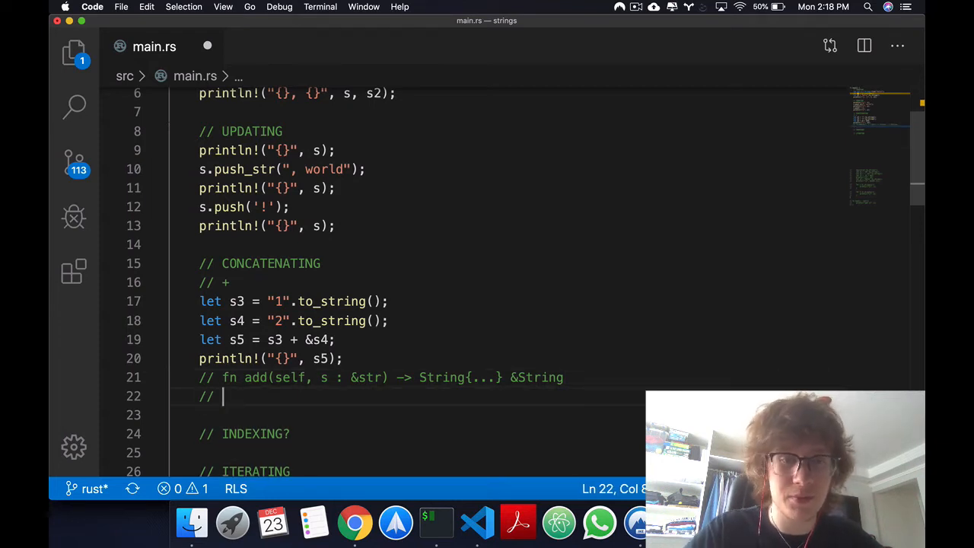
type("format!")
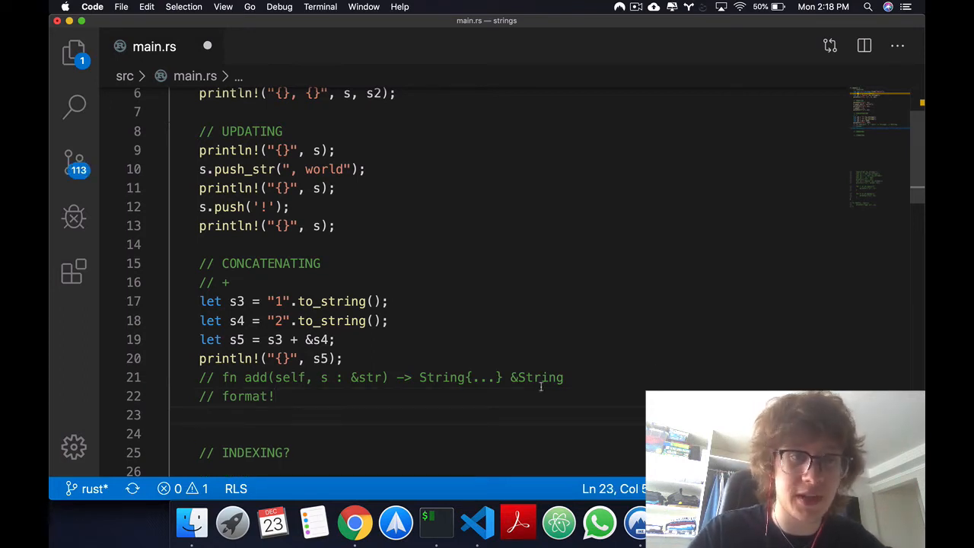
Comment out lines 17–20 and build s5 with format!("{}, {}", s3, s4)
left_click_drag(199, 301, 343, 359)
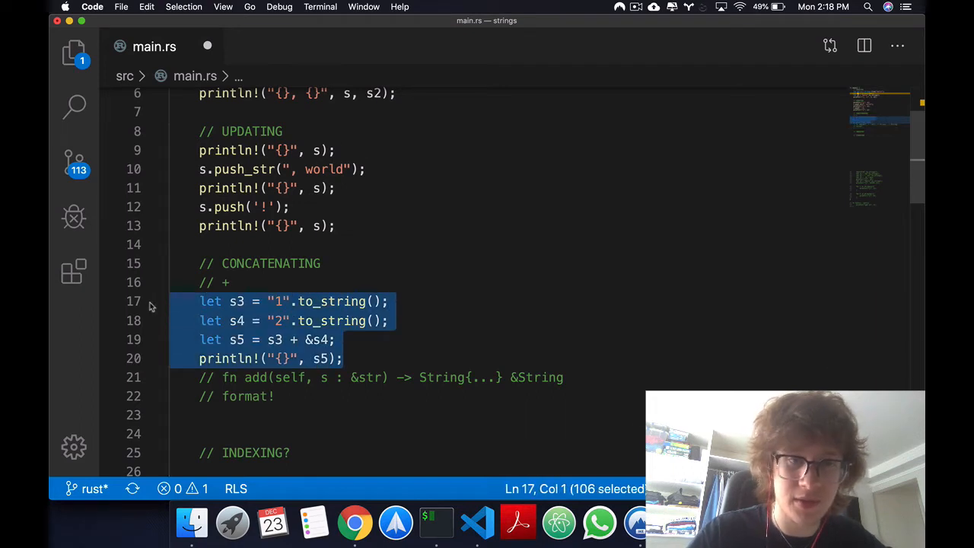
key("cmd+/")
type("let")
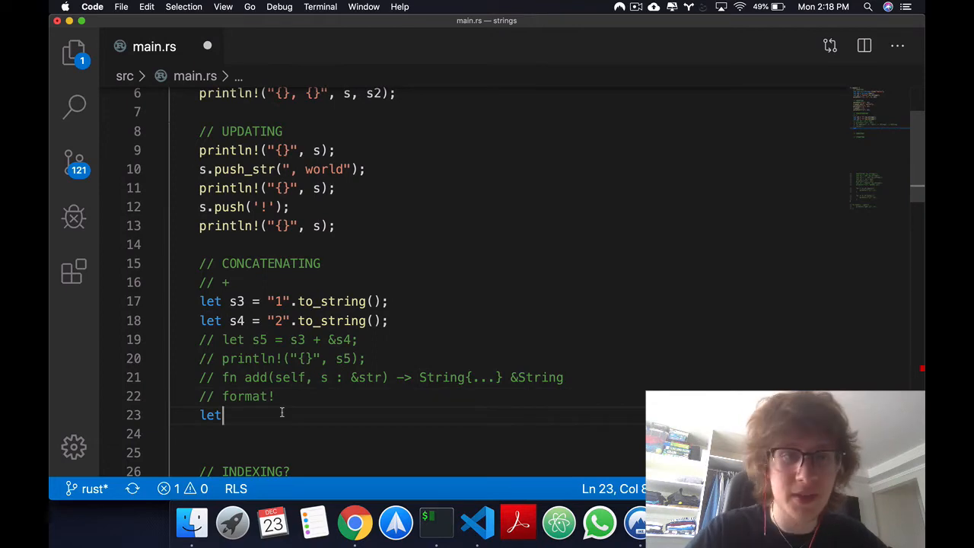
type("s5 =")
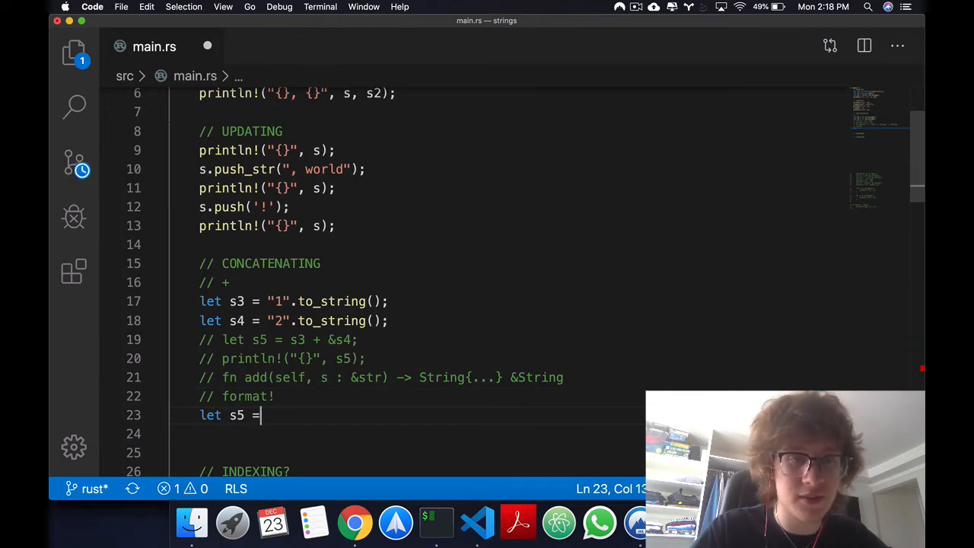
type("format!(\"")
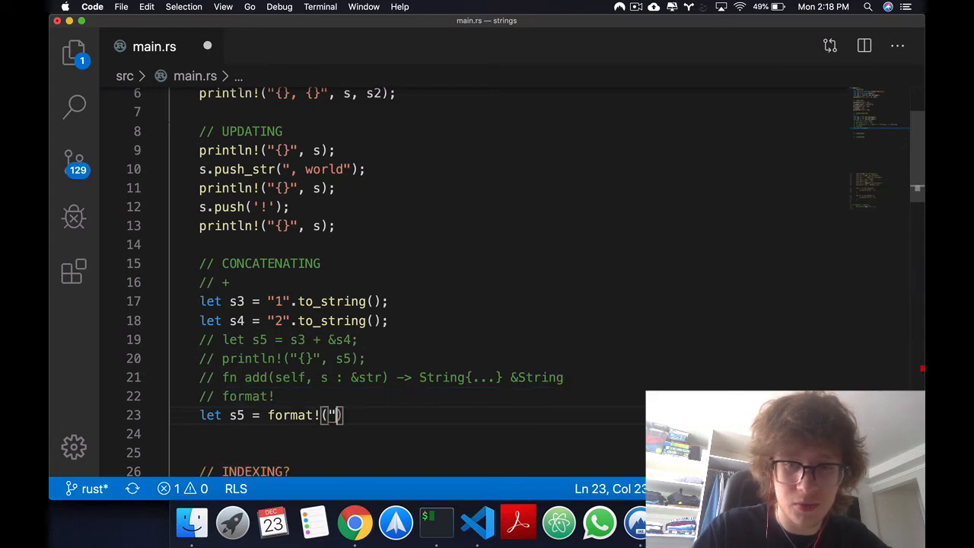
type("{}, {}\",")
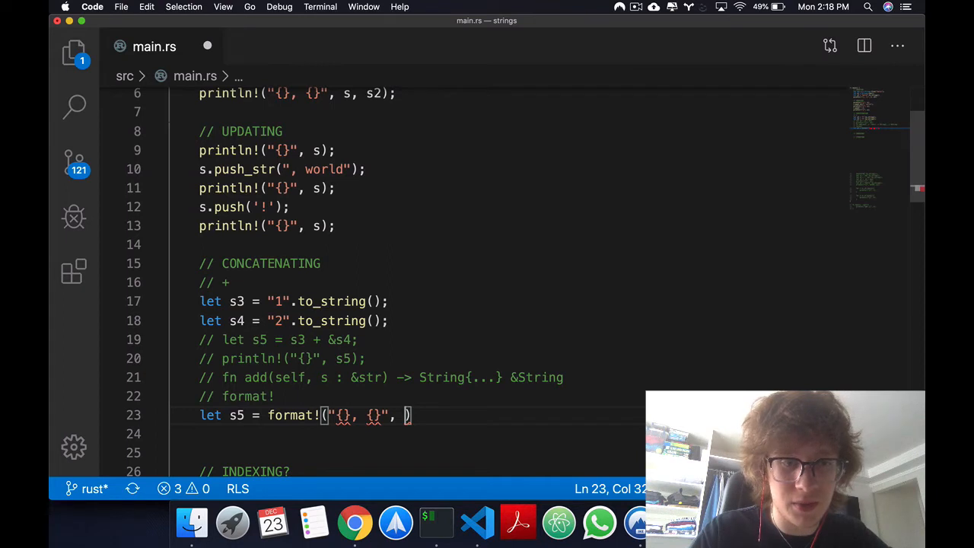
type("s3, s")
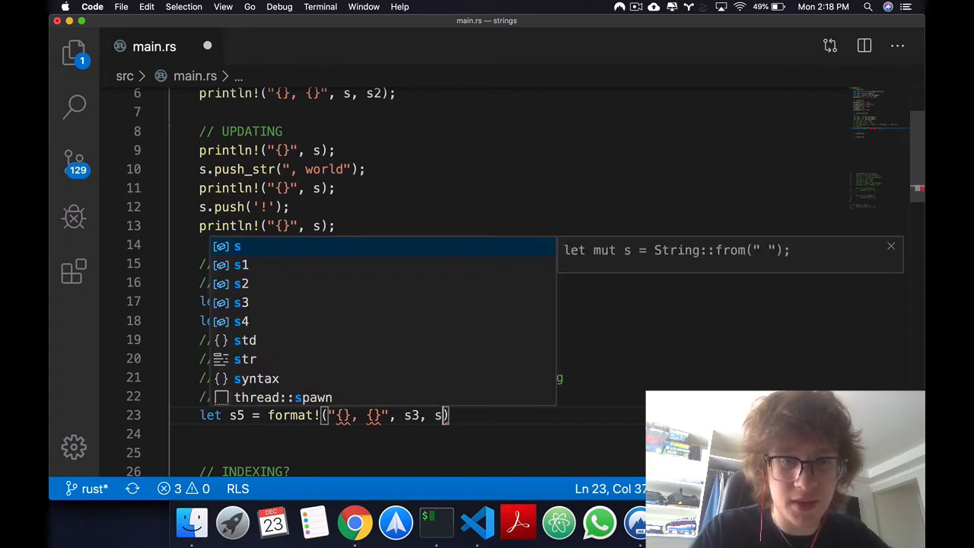
type("s4);")
type("println!(\"{}\", s5);")
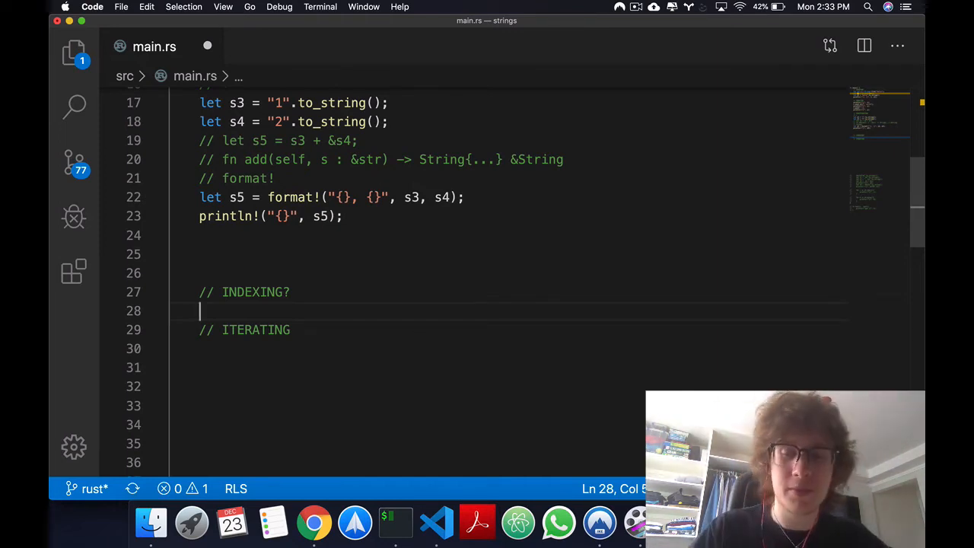
Write the comment notes // s[0] and // д below the INDEXING? heading
type("//")
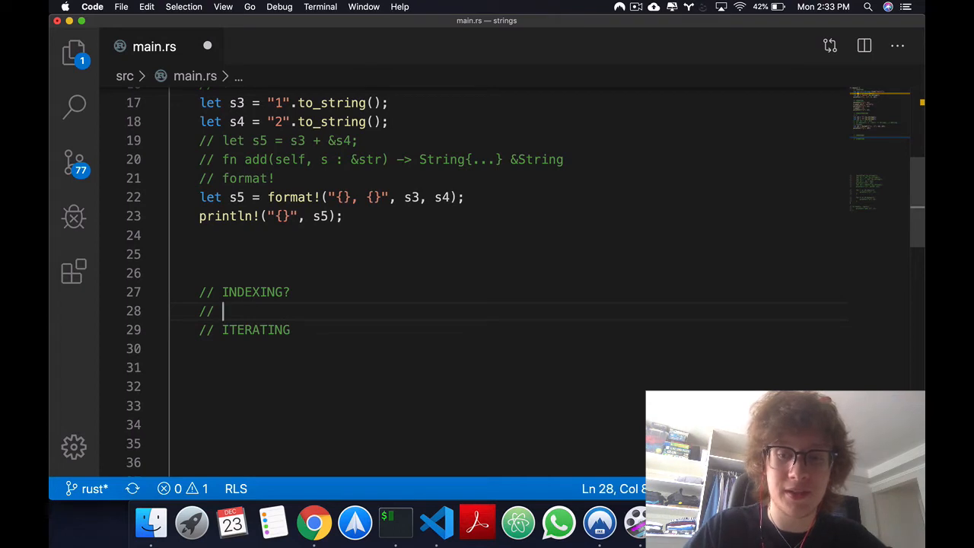
type("s[]")
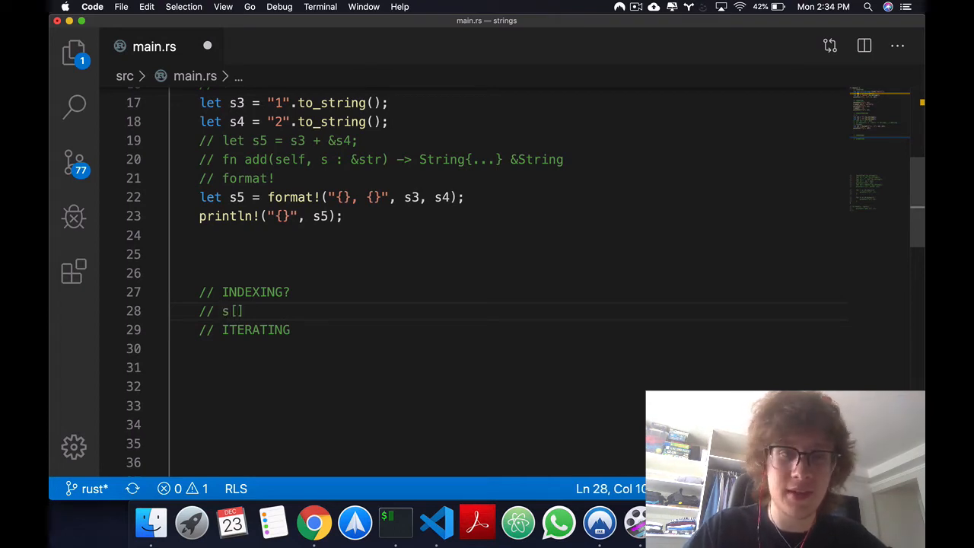
type("0")
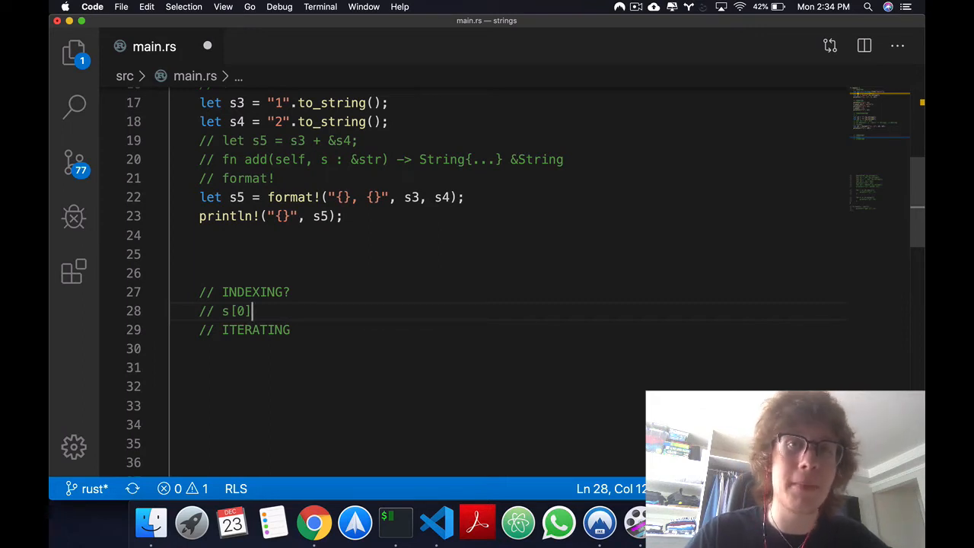
key("Enter")
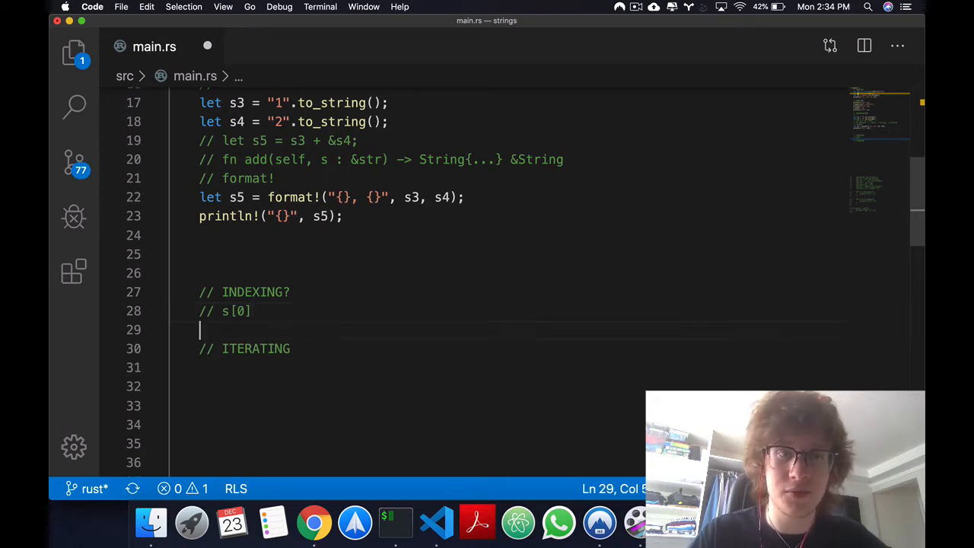
type("// n")
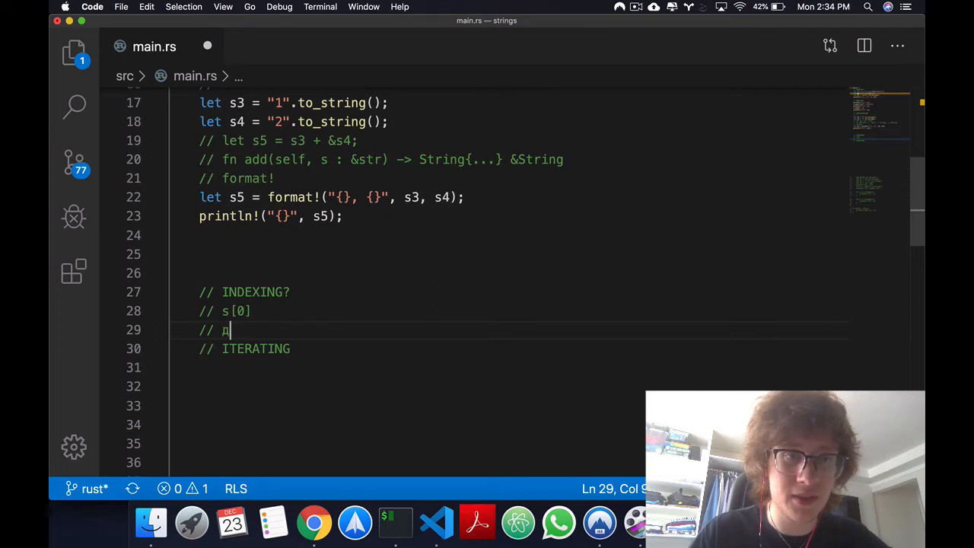
double_click(223, 330)
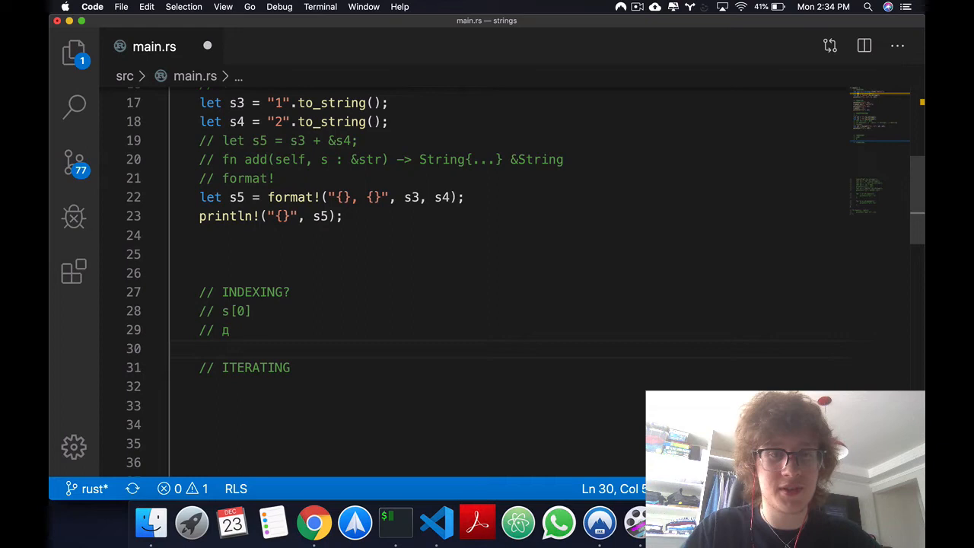
Add println! lines debug-printing the bytes of "д" and of "h"
type("println!")
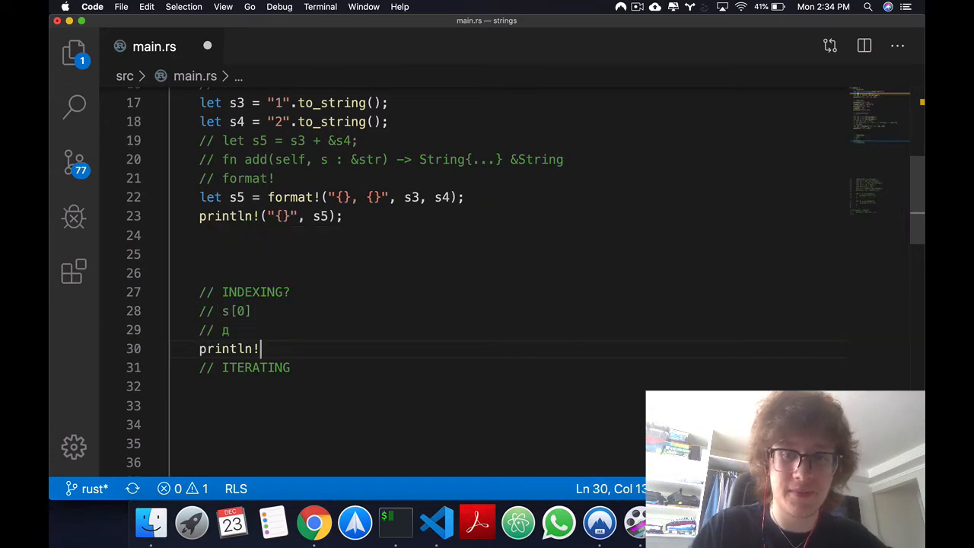
type("(\"{}\")")
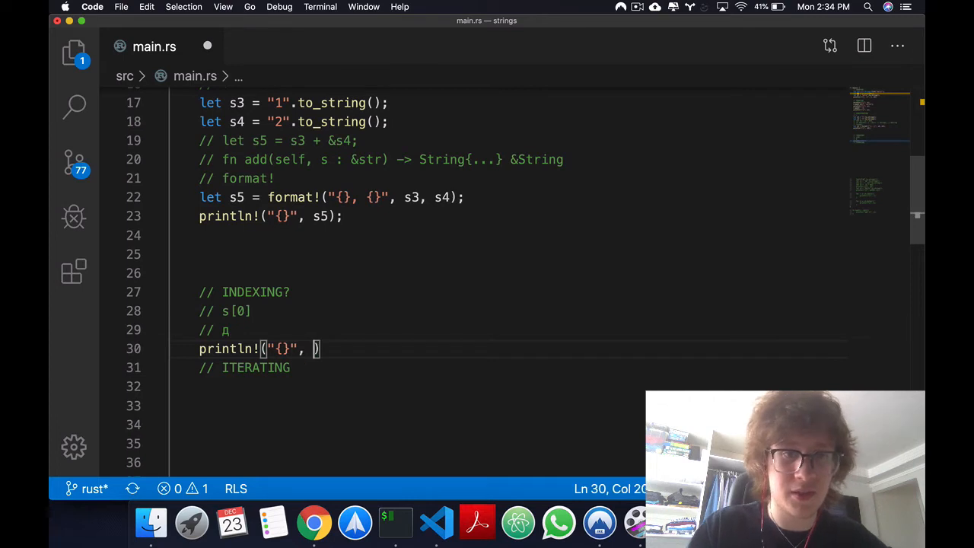
type("\"д\".to_string(")
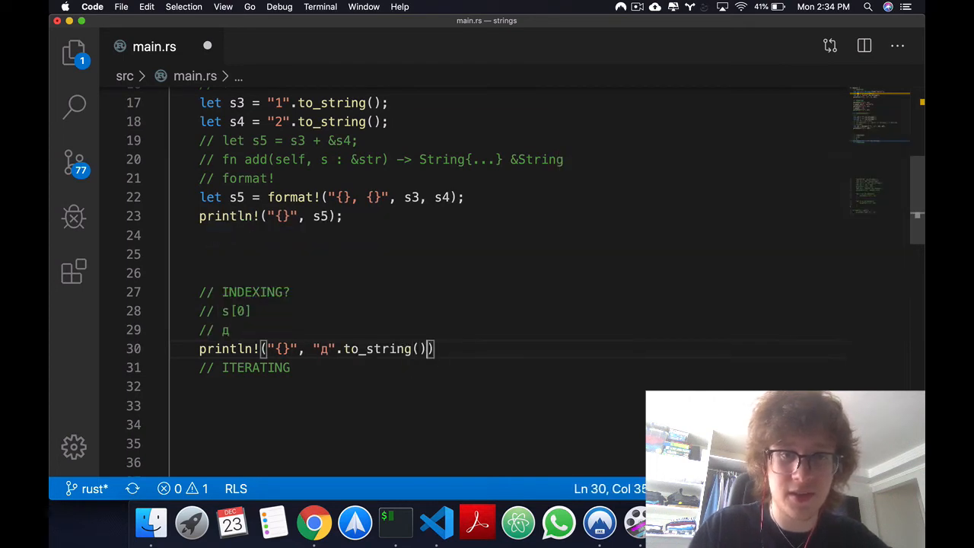
type(".bytes()")
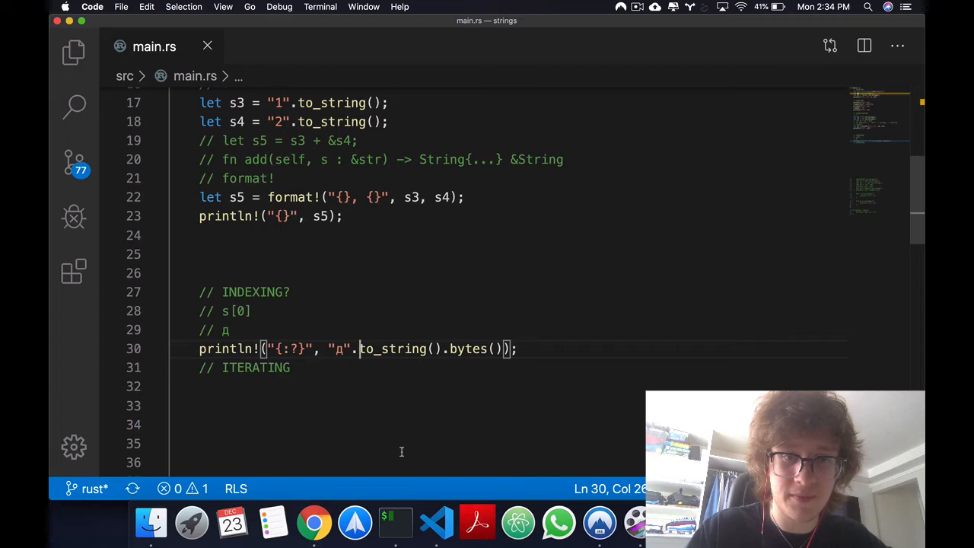
left_click(394, 521)
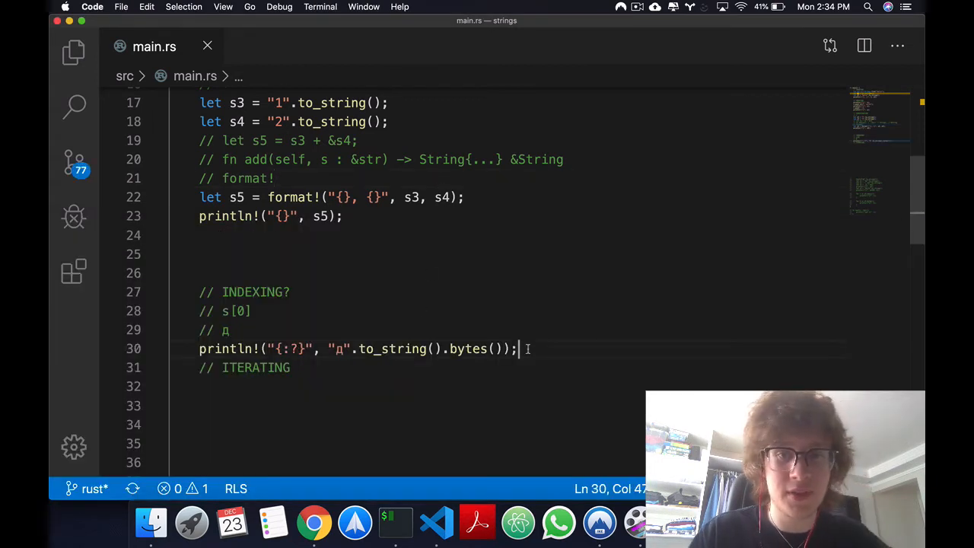
key("Enter")
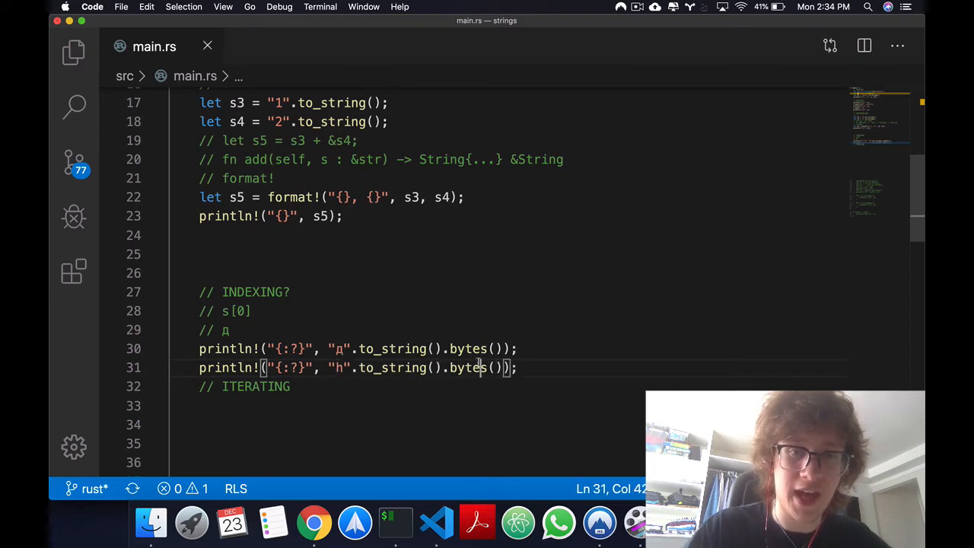
left_click(394, 522)
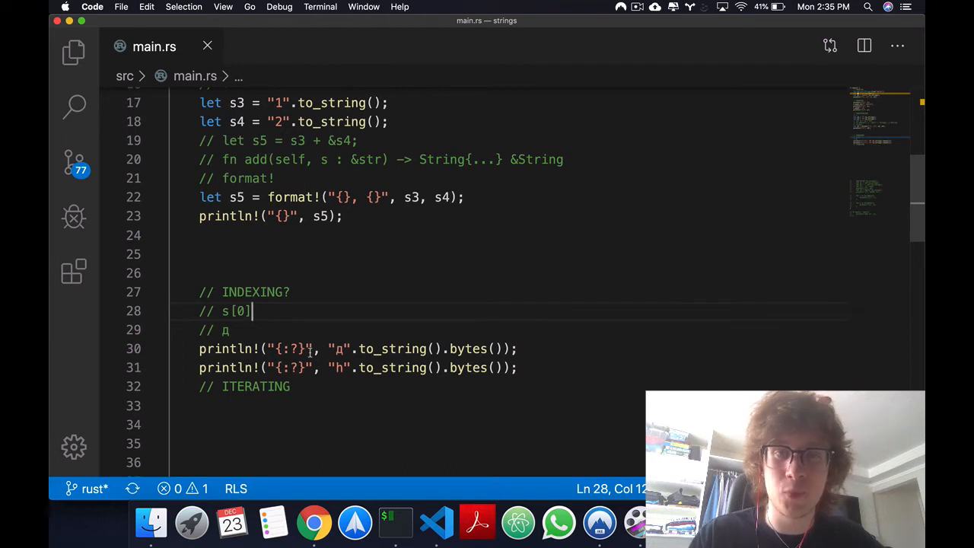
Check the terminal output: д prints bytes [208, 180] and h prints [104]
left_click(396, 522)
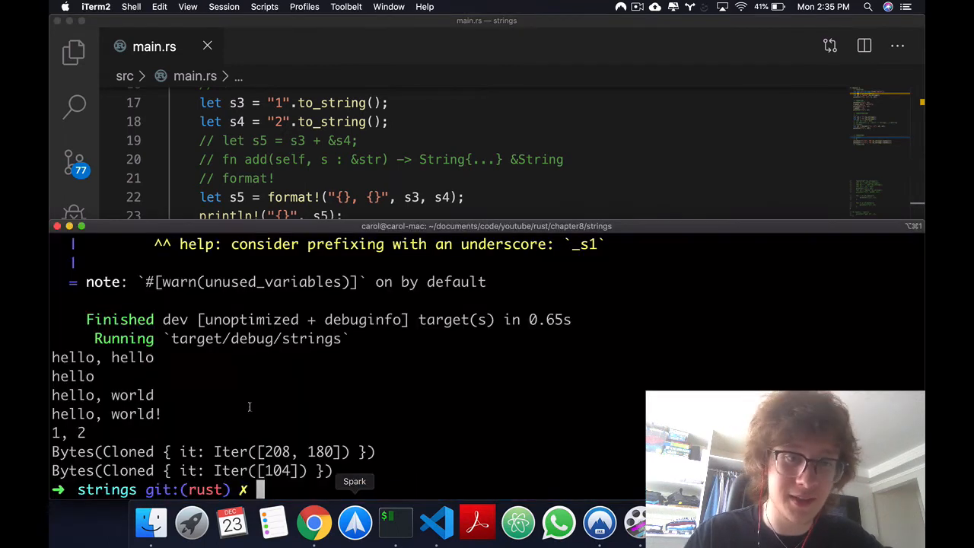
mouse_move(547, 134)
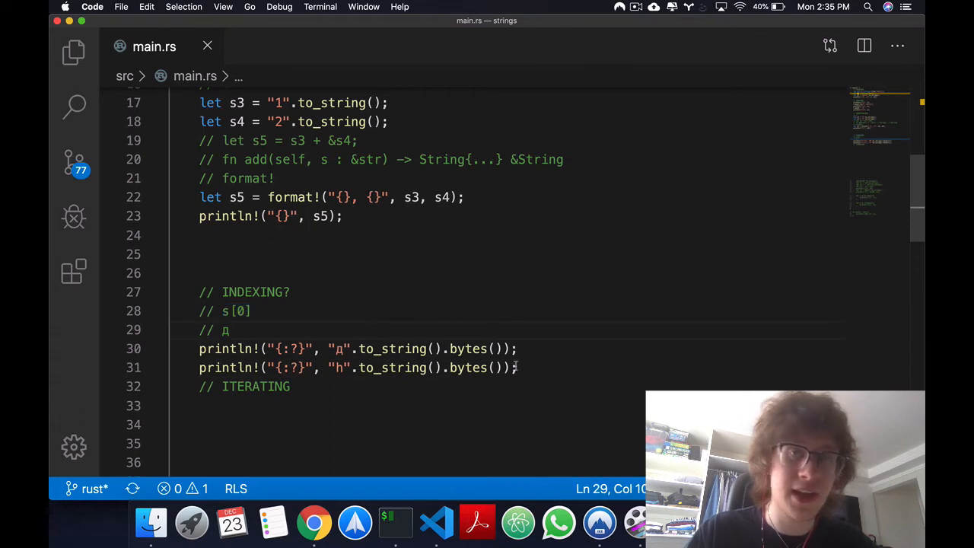
Add the comments '// д = s[0..2]' and '// h = s[0..1]' below the byte prints
left_click(517, 367)
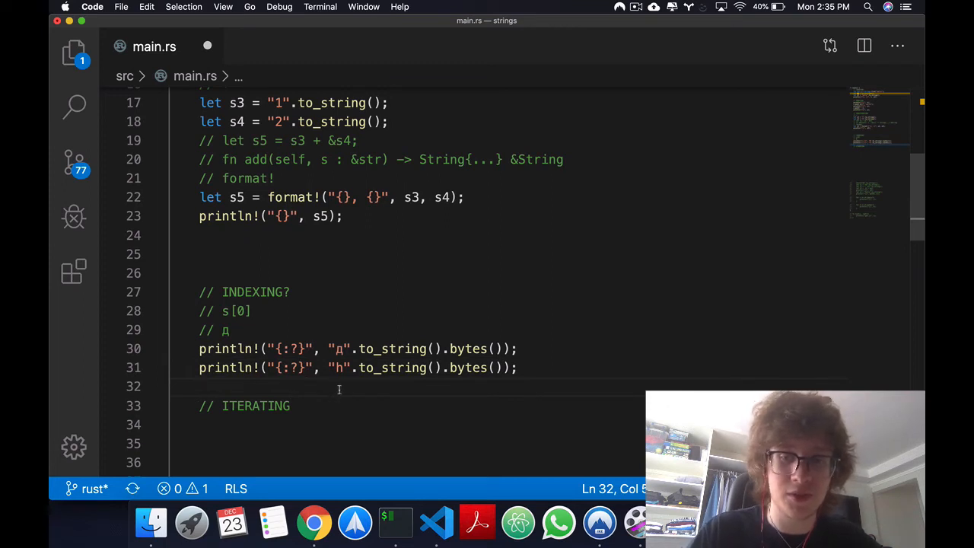
type("//")
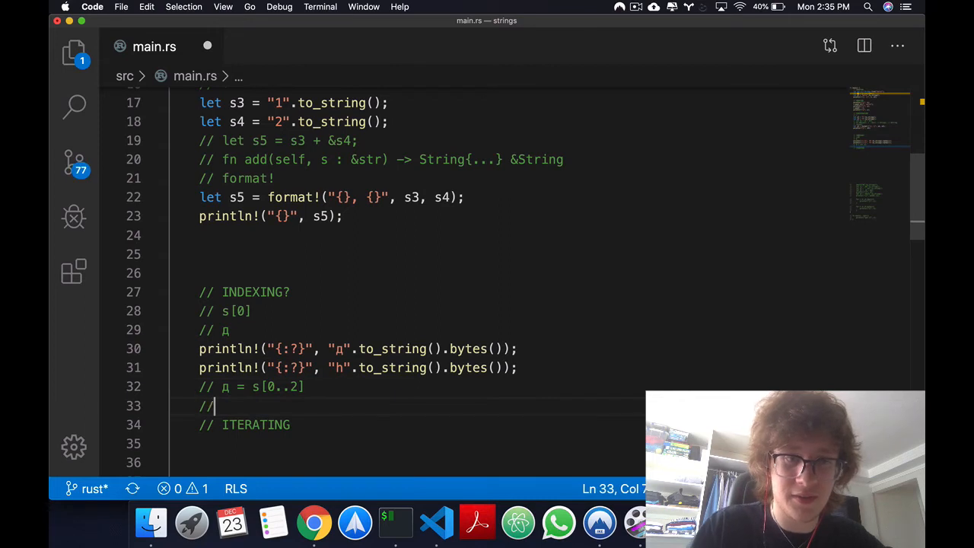
type("h = s")
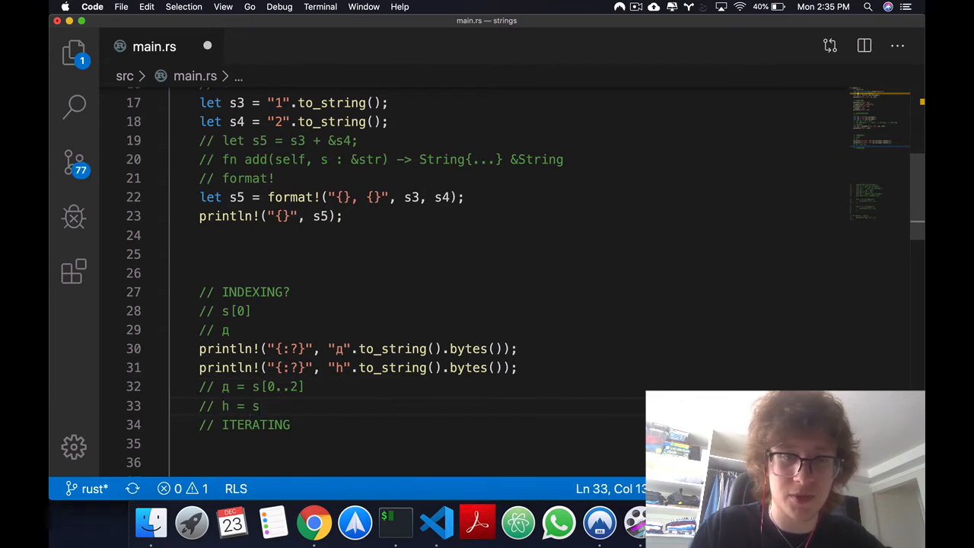
type("[0..1]")
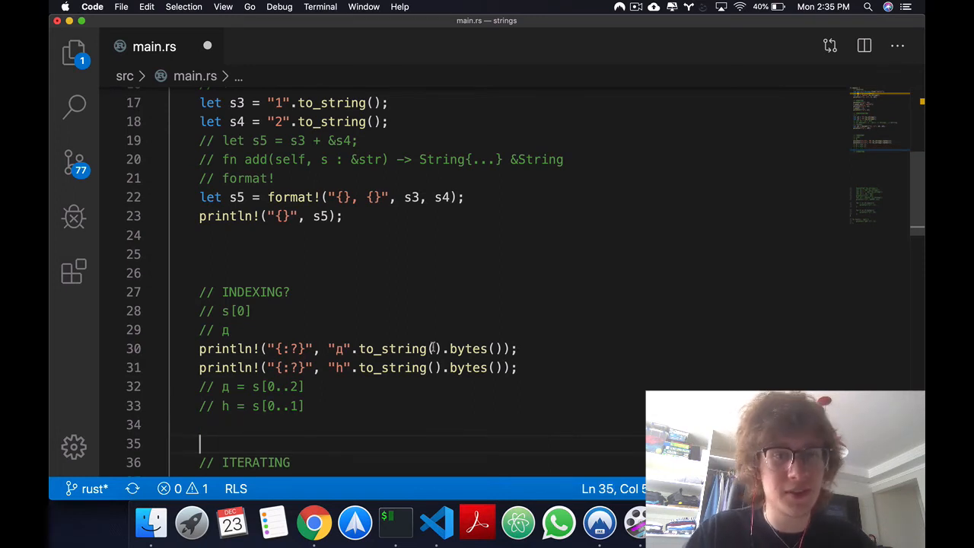
scroll("up", 3)
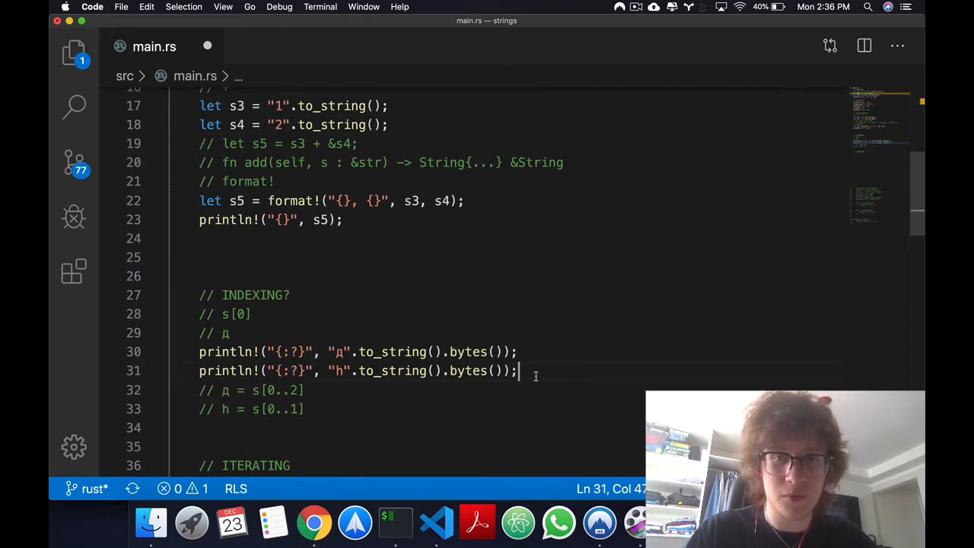
Add a println! that debug-prints the slice &s2[0..1] beneath the slice comments
type("println!(\"{:?}\", \"h\".to_string().bytes());")
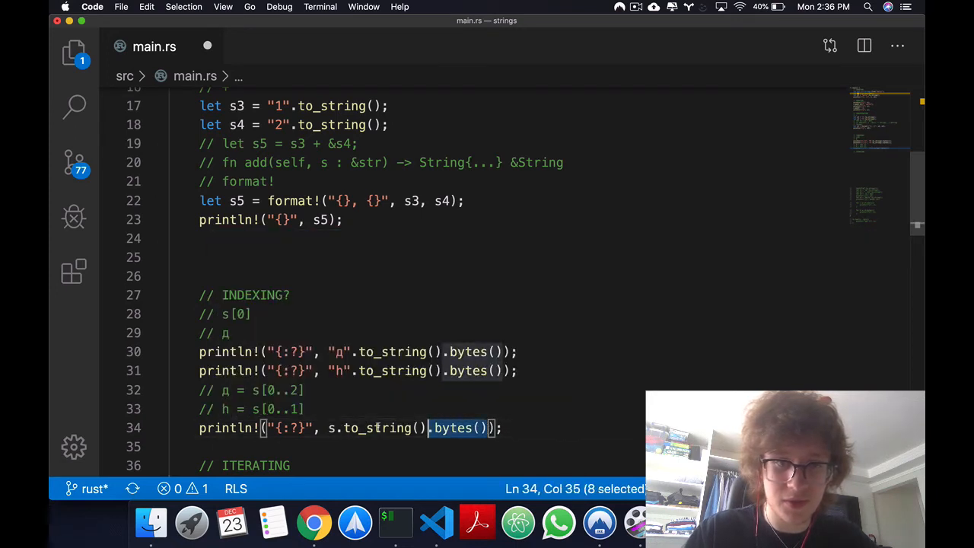
type("s2")
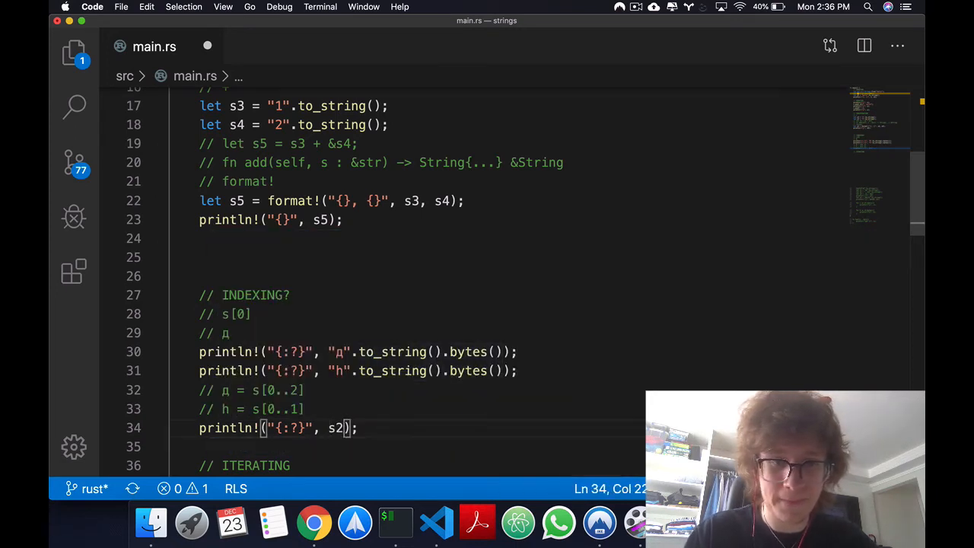
type("&s2[0]")
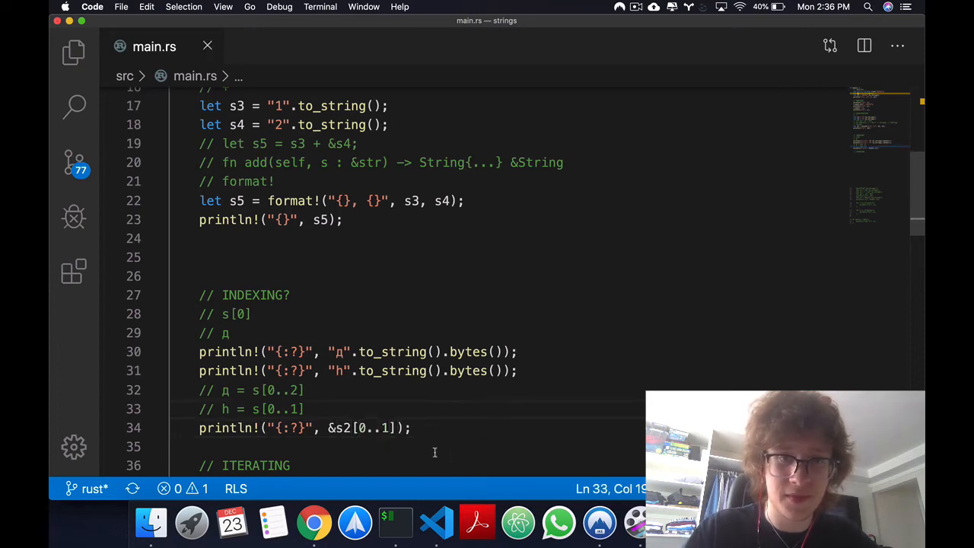
left_click(395, 523)
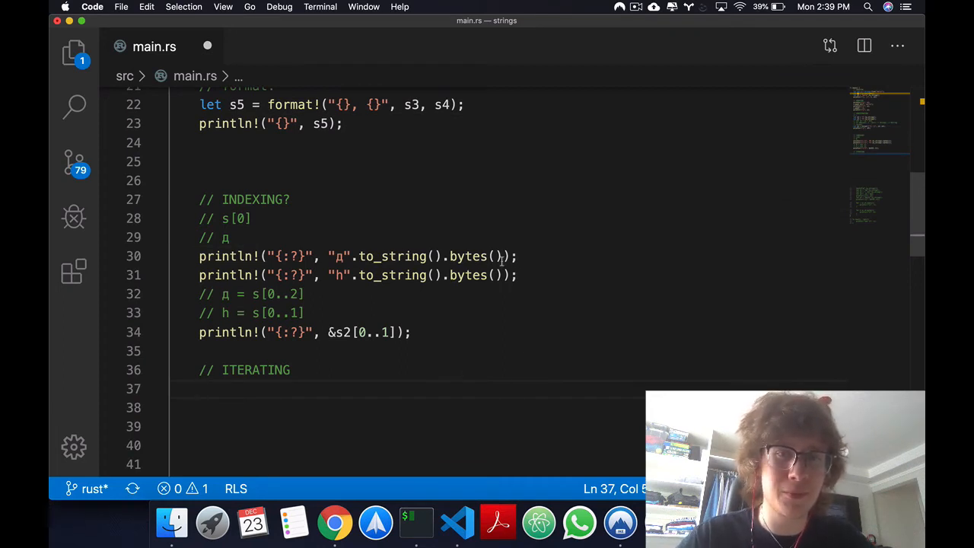
Write a for loop under ITERATING that prints each byte b of s2.bytes()
left_click(307, 294)
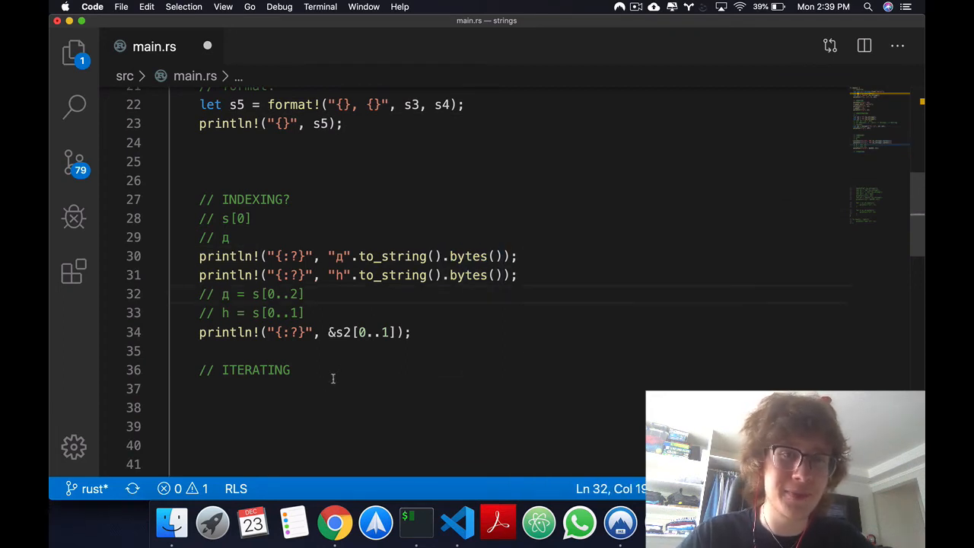
left_click(322, 388)
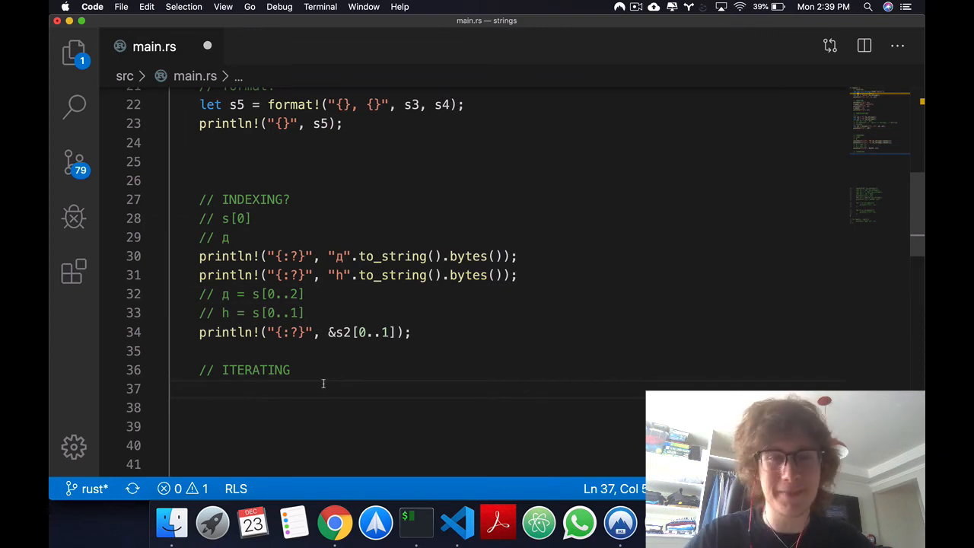
type("for b in")
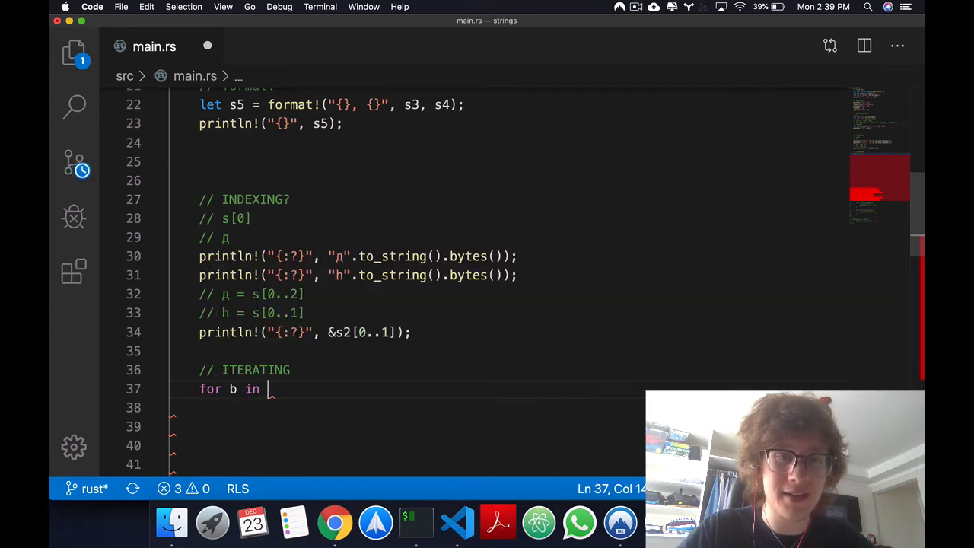
type("s2")
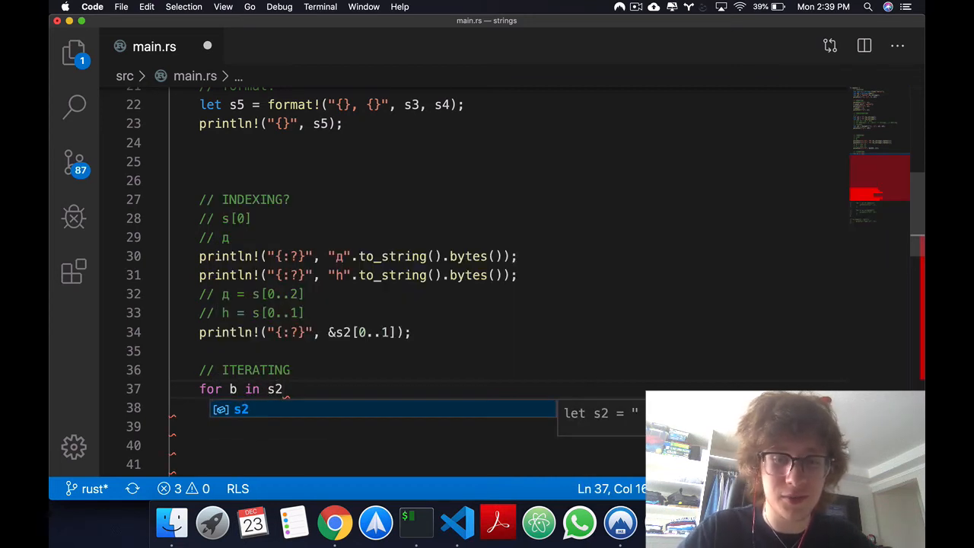
type(".bytes(){}")
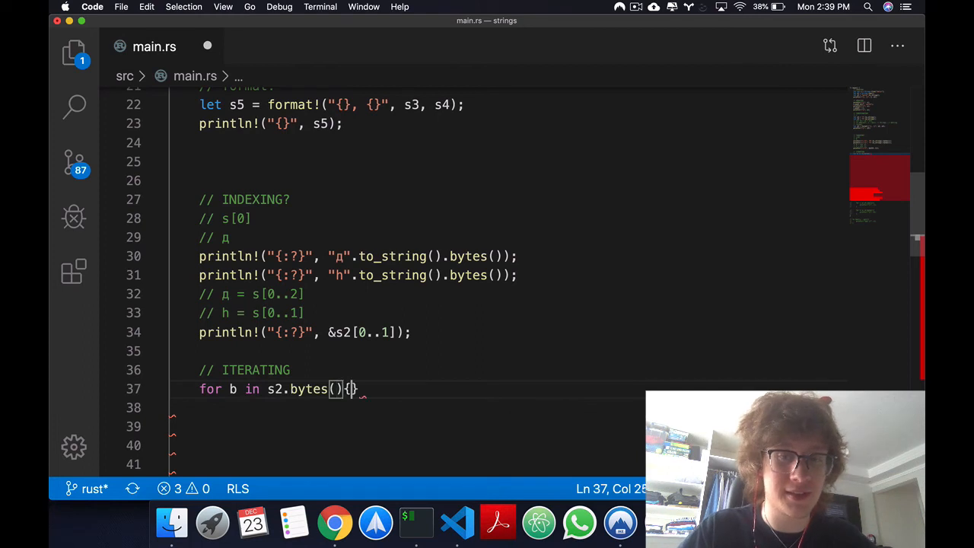
type("println!(")
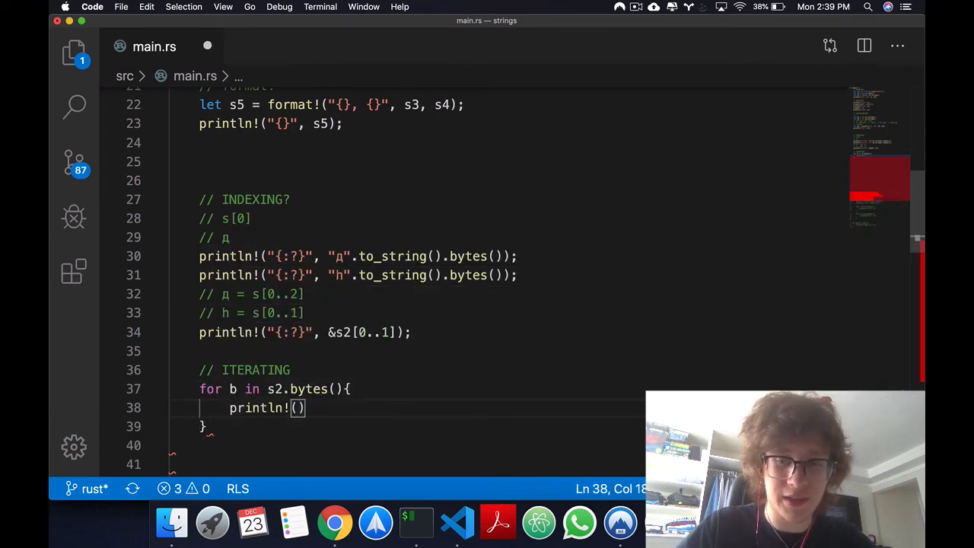
type("\"{}\"")
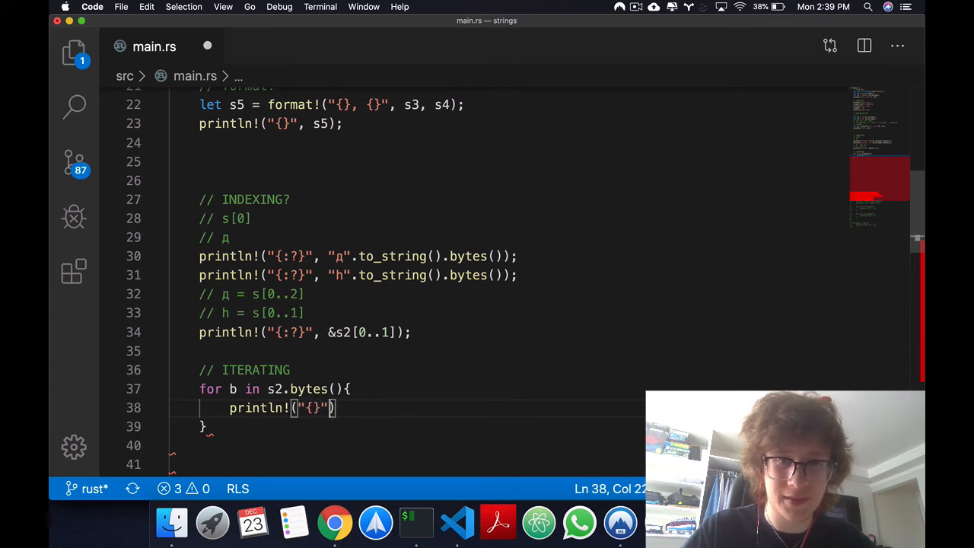
type(", b);")
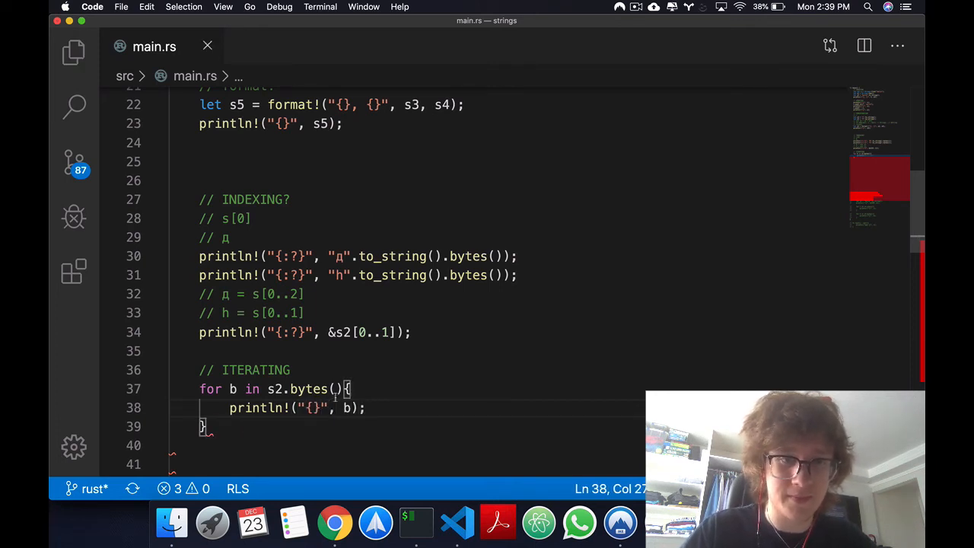
left_click_drag(199, 389, 207, 426)
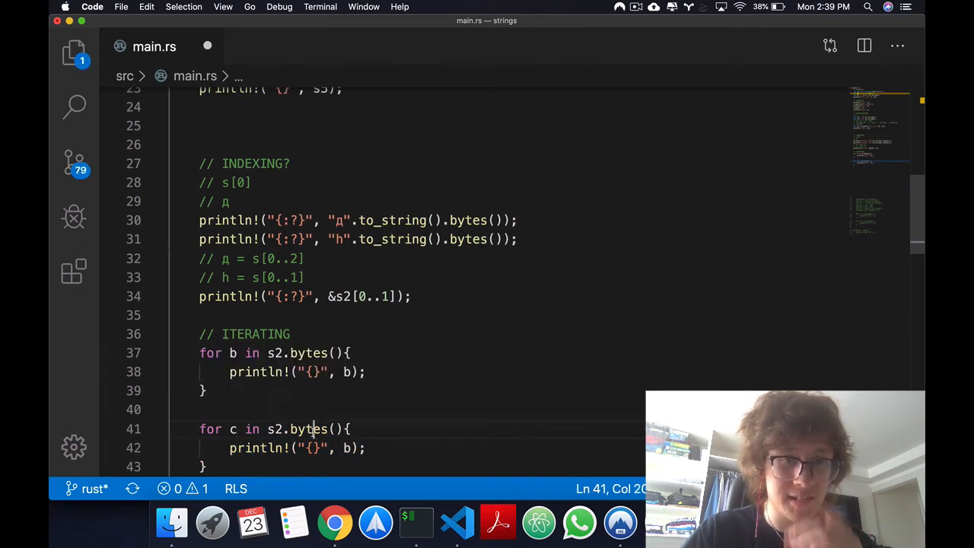
Turn the duplicated loop into one over s2.chars() printing each c
type("chars")
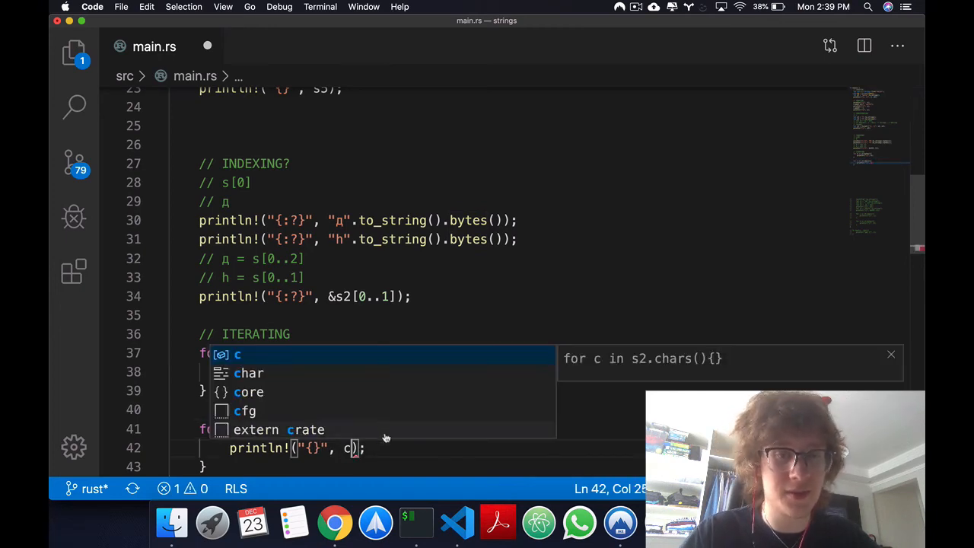
left_click(415, 522)
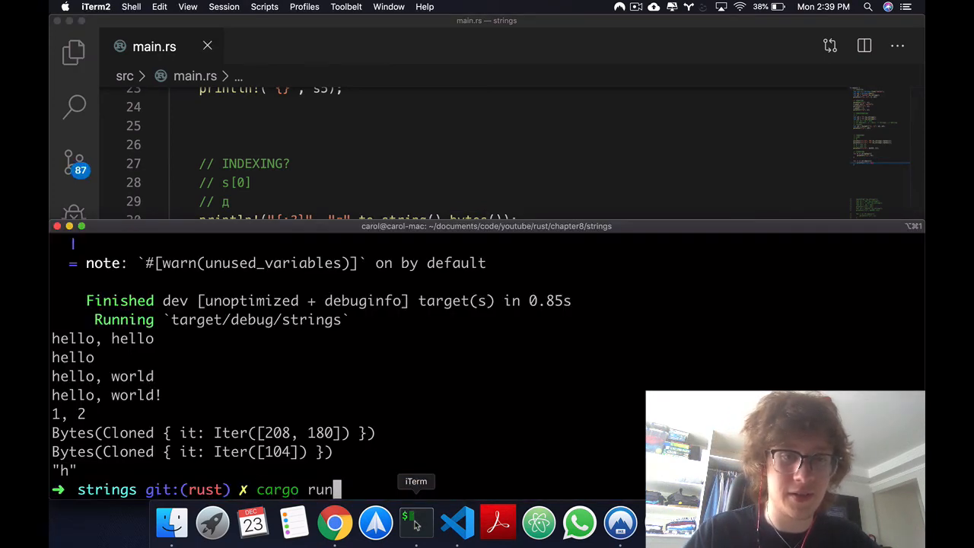